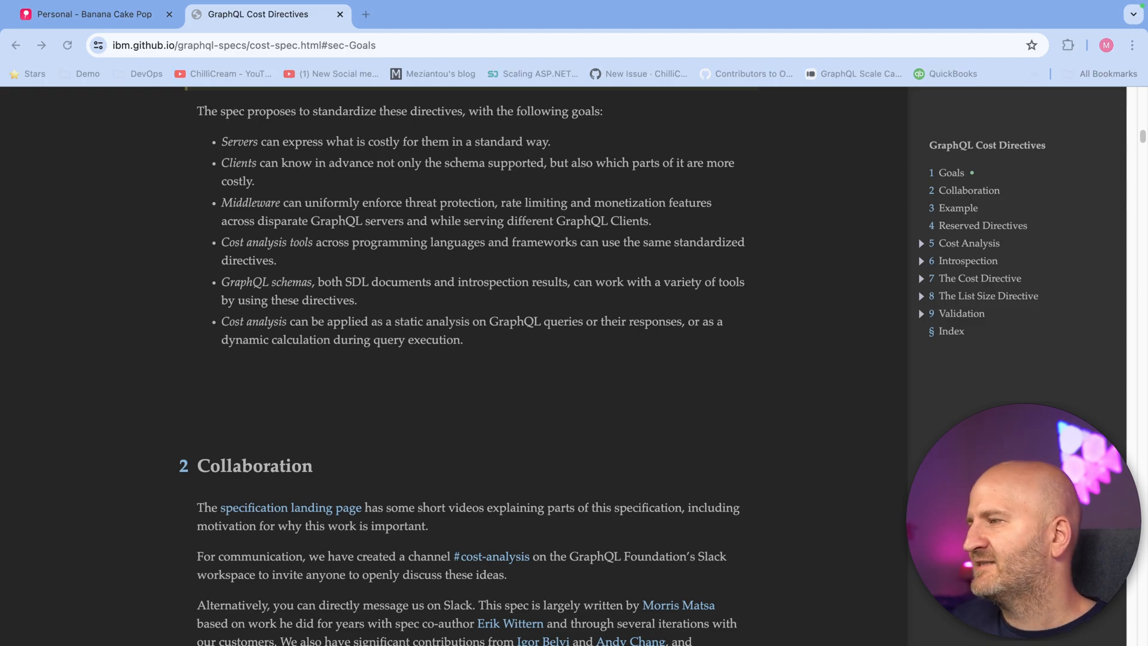
{"action": "mouse_move", "coordinate": [711, 345]}
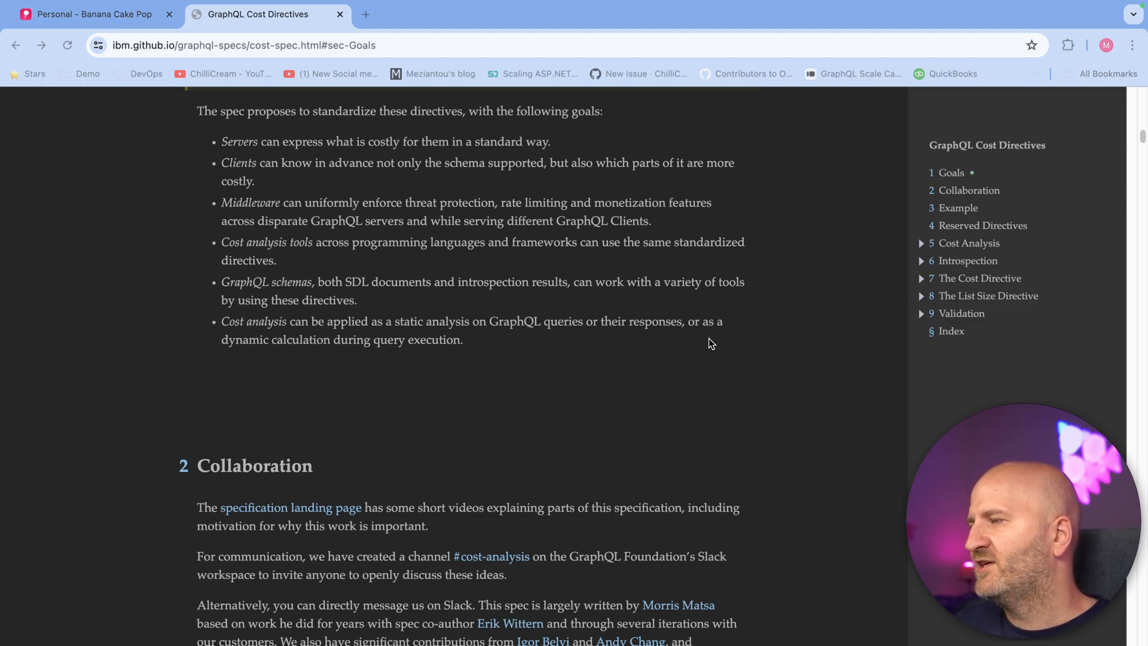
{"action": "mouse_move", "coordinate": [244, 146]}
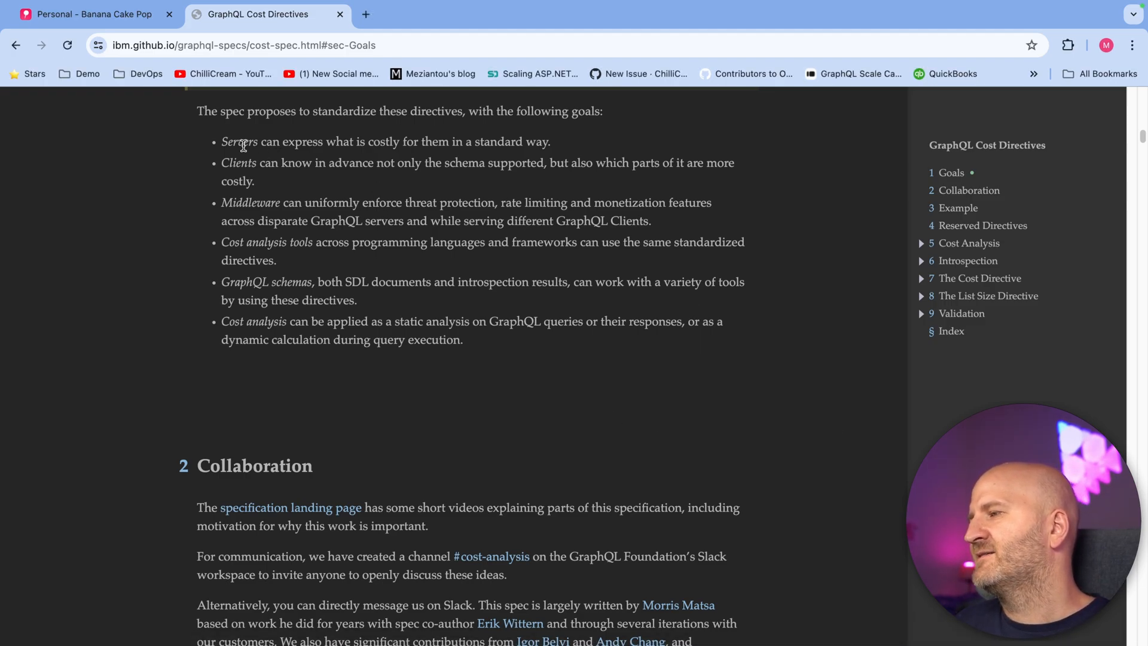
Highlight goals in the Cost Directives spec, including the Clients goal about knowing costs.
{"action": "left_click_drag", "start_coordinate": [243, 141], "coordinate": [496, 141]}
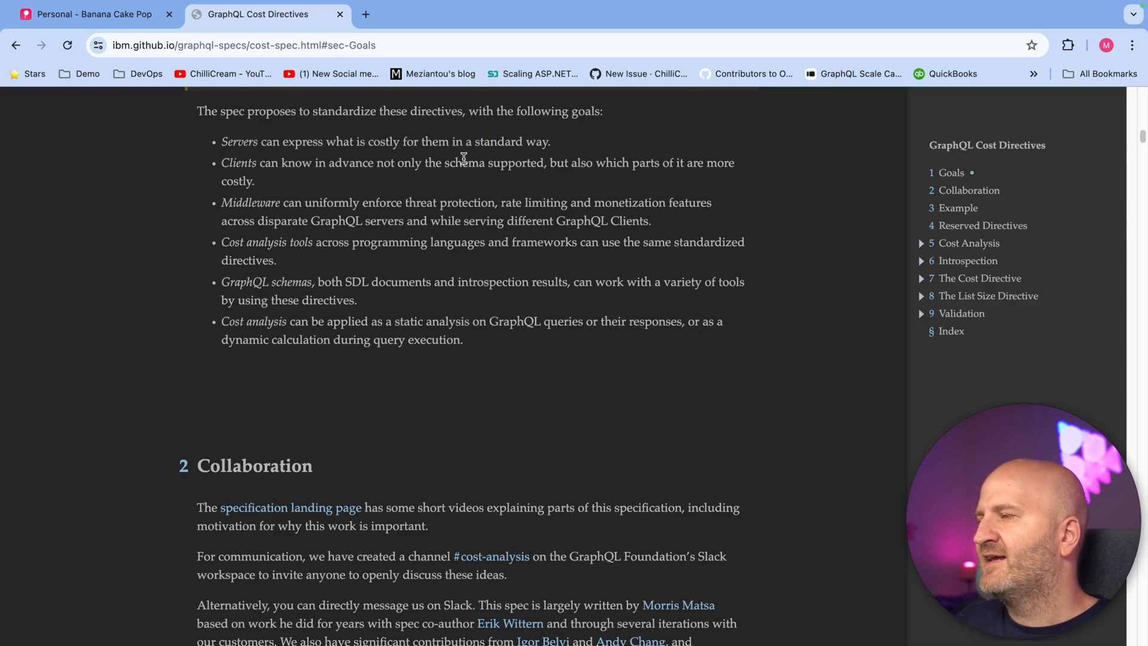
{"action": "left_click_drag", "start_coordinate": [221, 163], "coordinate": [255, 180]}
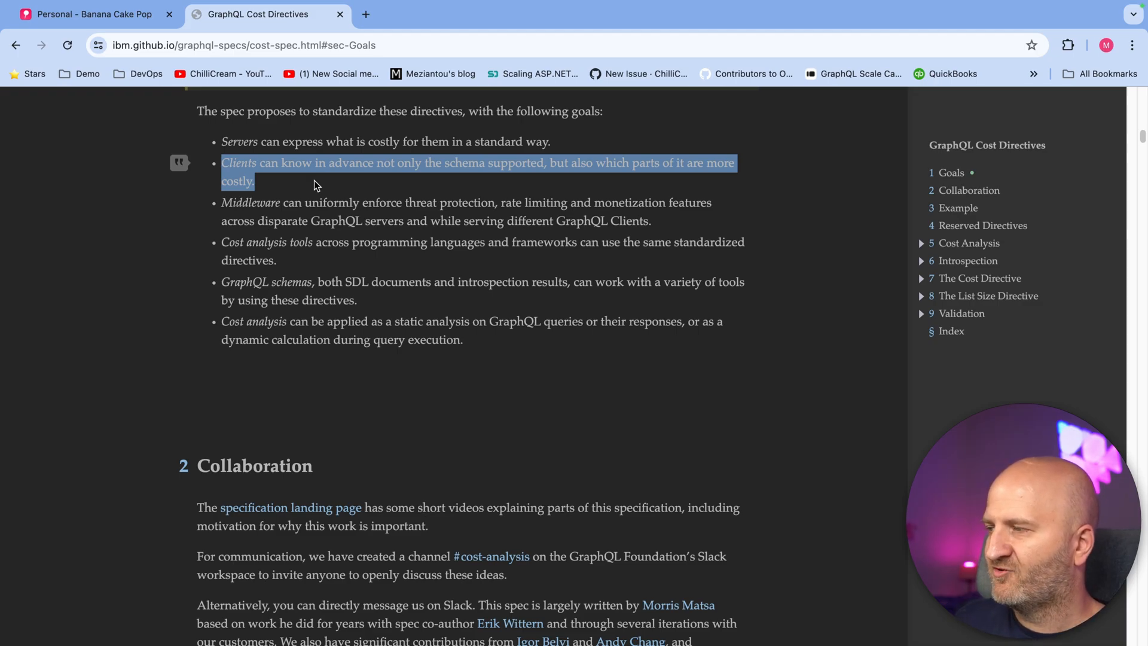
{"action": "left_click", "coordinate": [543, 398]}
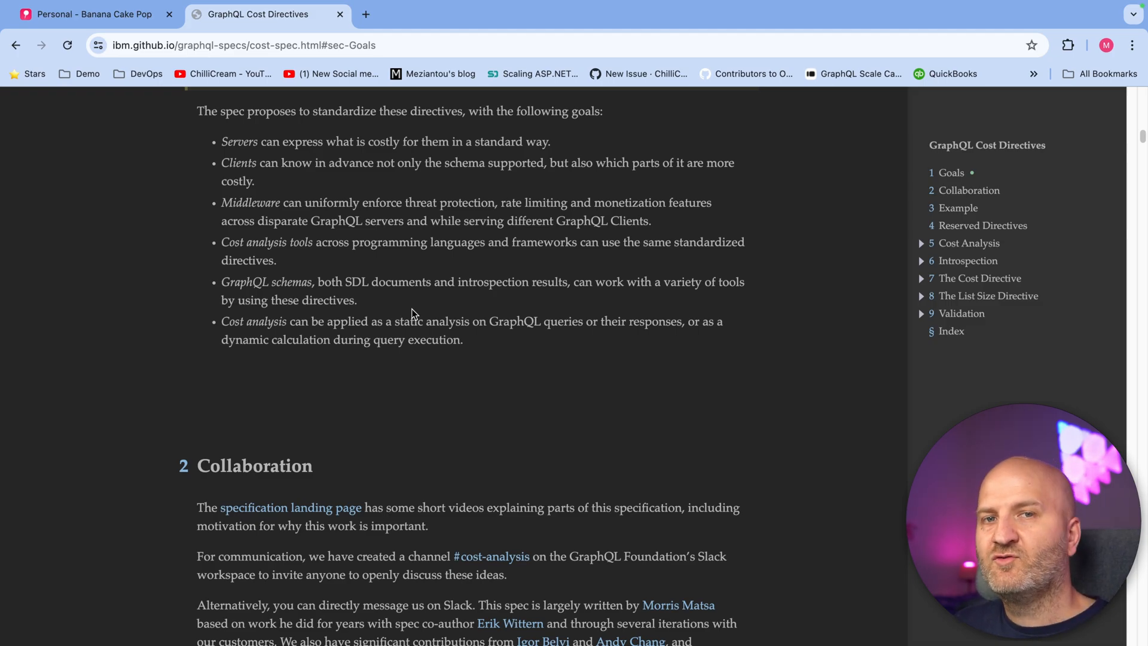
{"action": "mouse_move", "coordinate": [610, 370]}
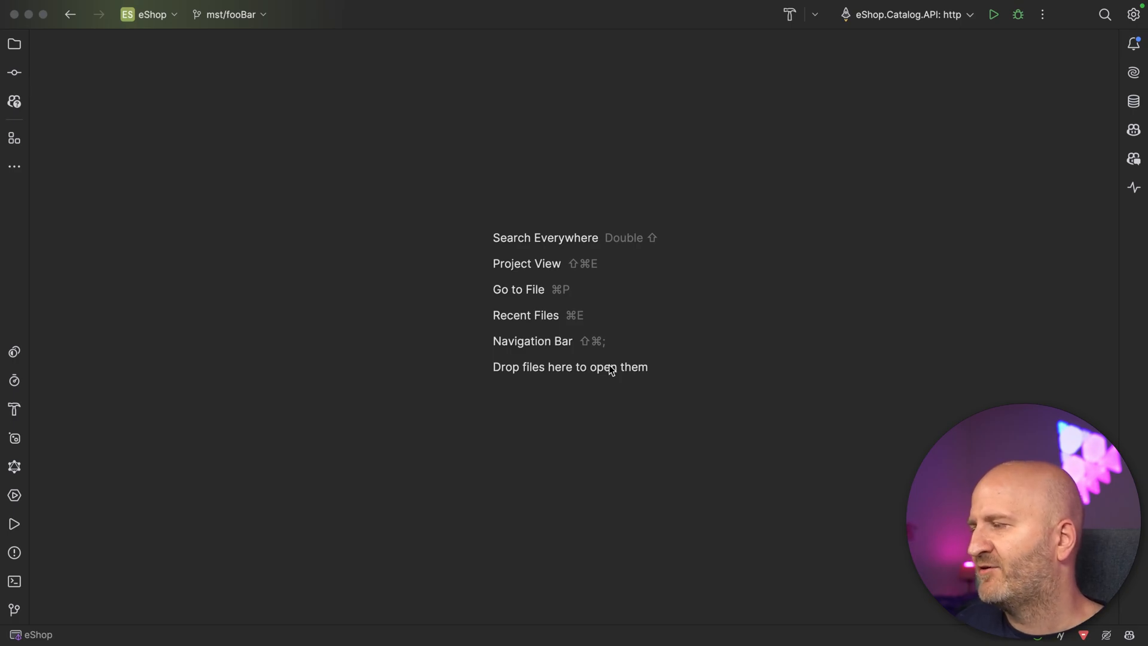
Expand the eShop.Catalog.API project in the solution tree to list its folders and files.
{"action": "left_click", "coordinate": [14, 43]}
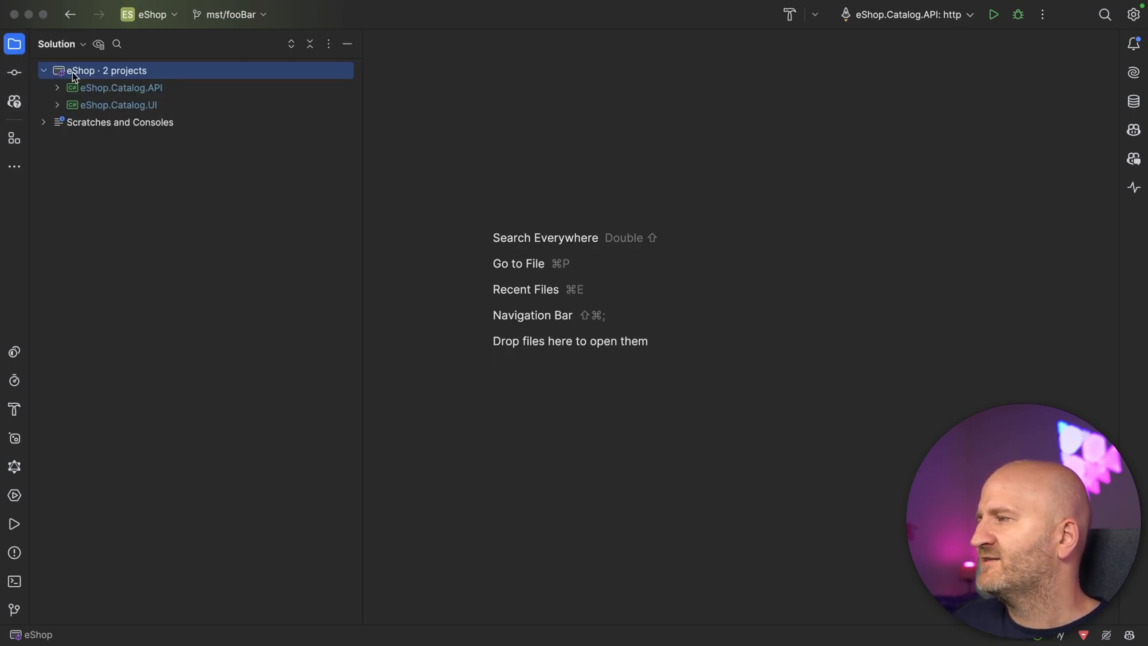
{"action": "mouse_move", "coordinate": [881, 313]}
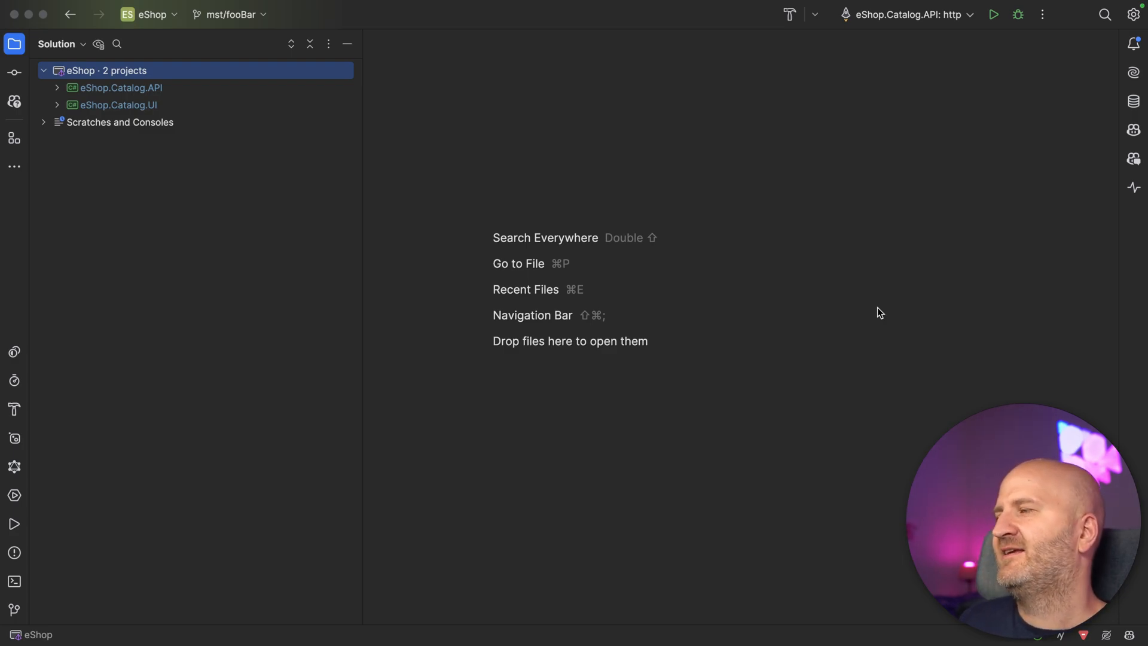
{"action": "mouse_move", "coordinate": [186, 98]}
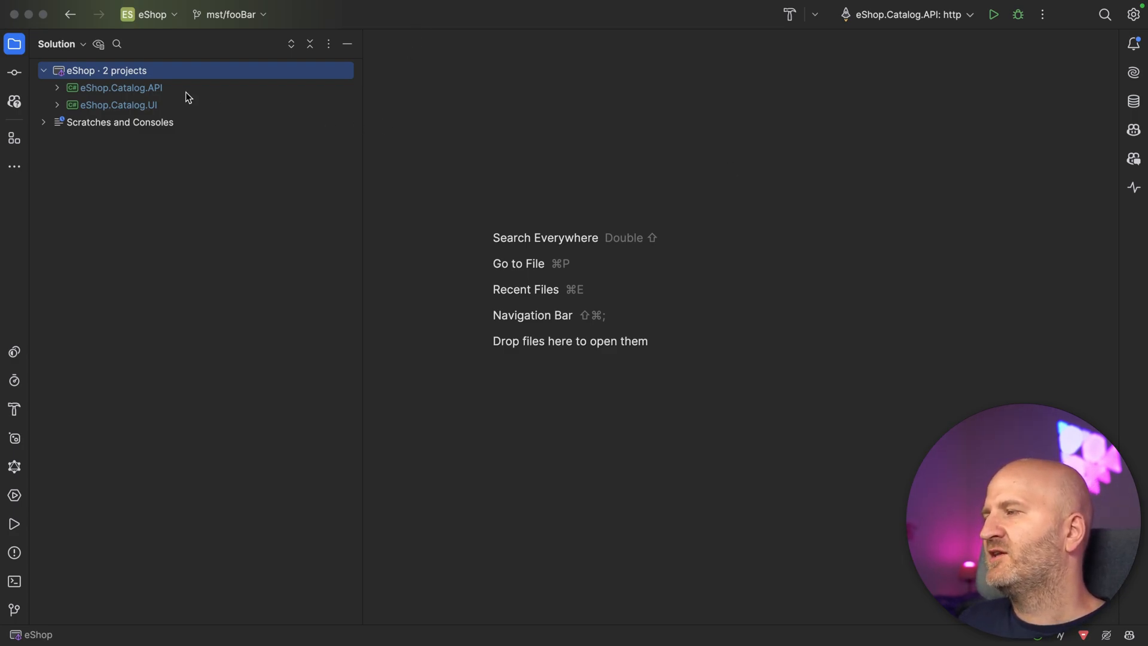
{"action": "left_click", "coordinate": [122, 87]}
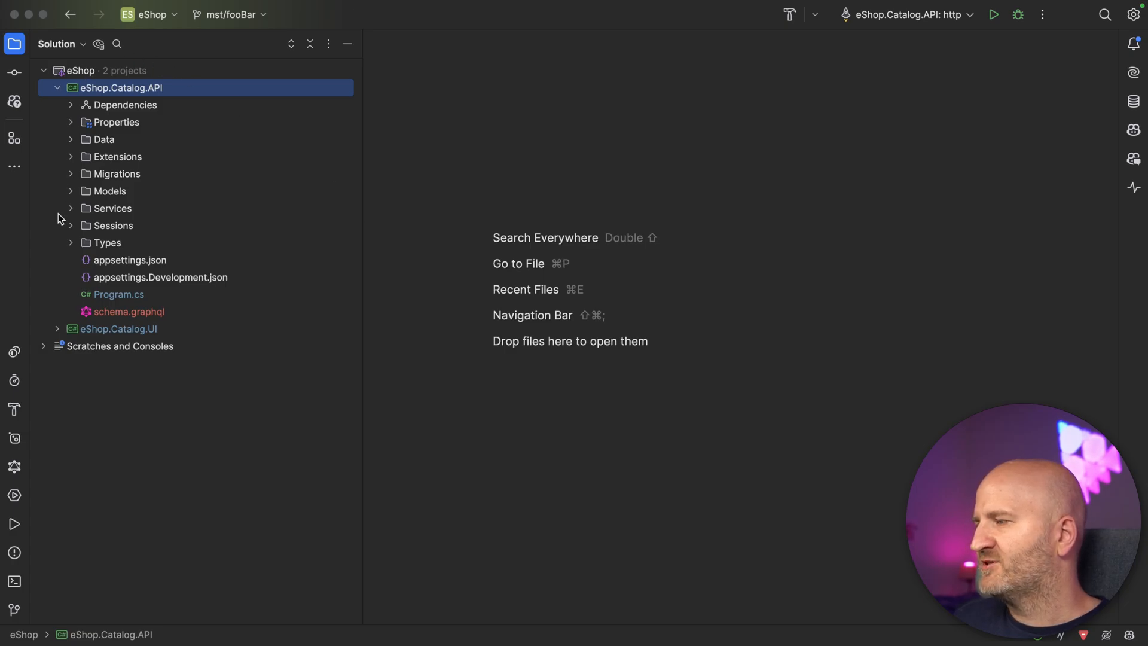
{"action": "double_click", "coordinate": [129, 311]}
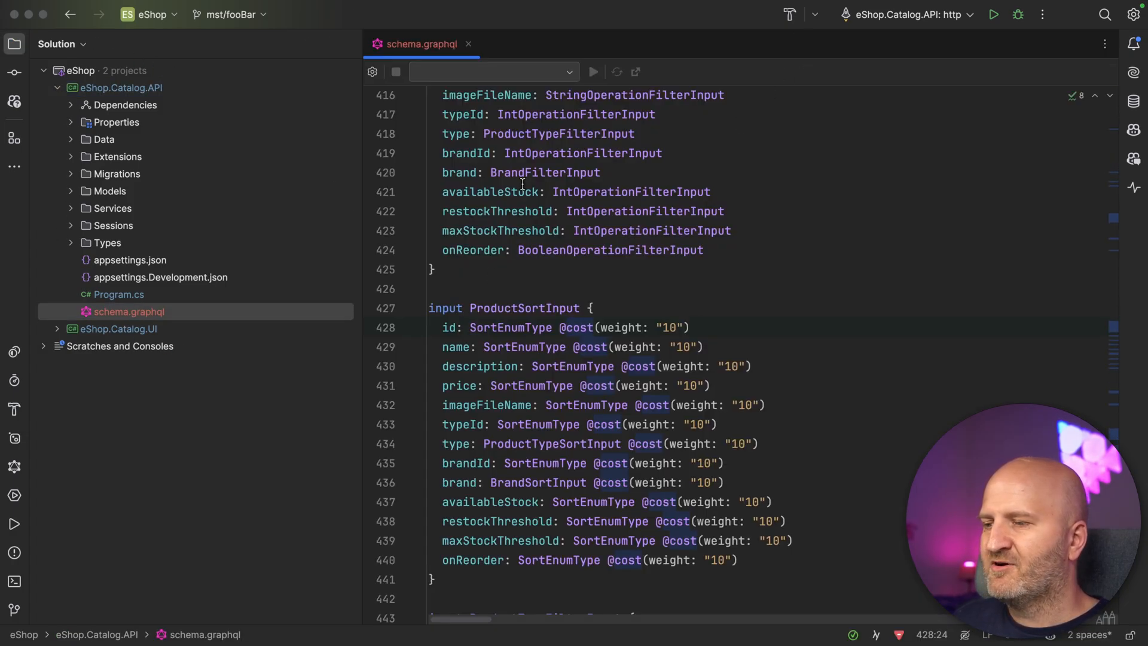
{"action": "mouse_move", "coordinate": [643, 275]}
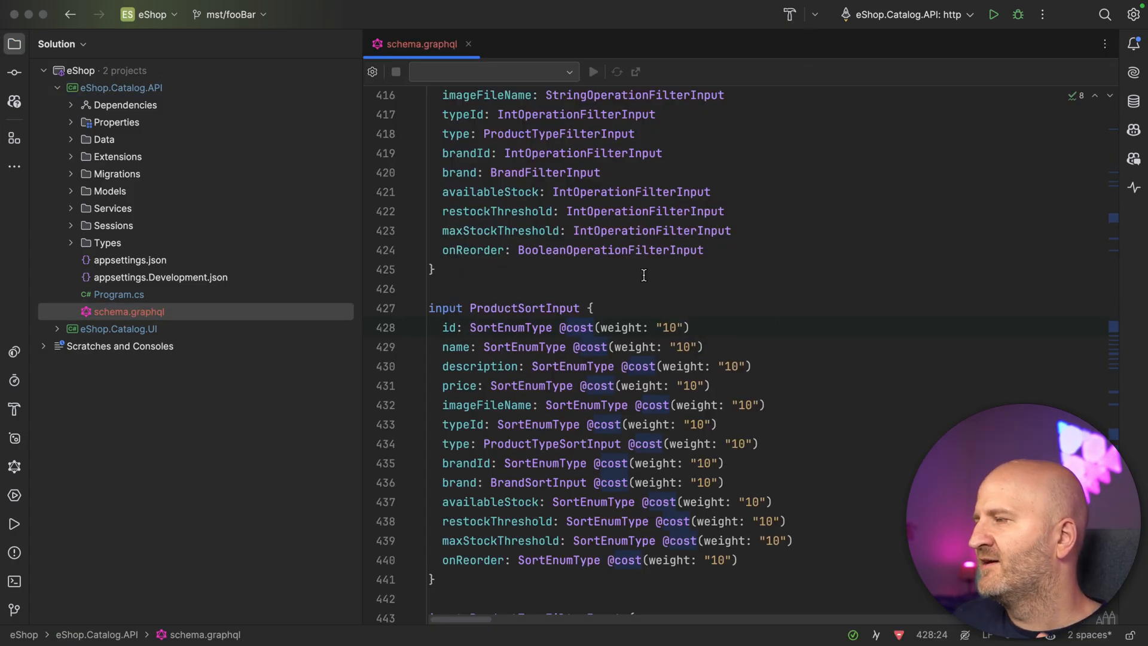
{"action": "mouse_move", "coordinate": [591, 173]}
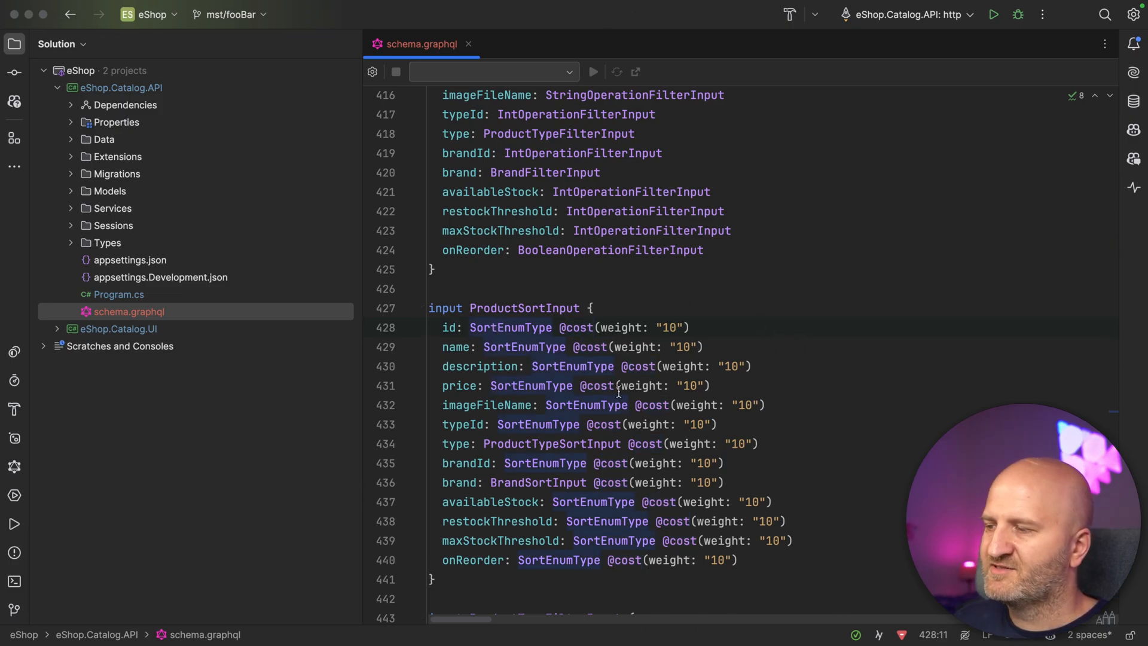
{"action": "scroll", "scroll_direction": "down", "scroll_amount": 3}
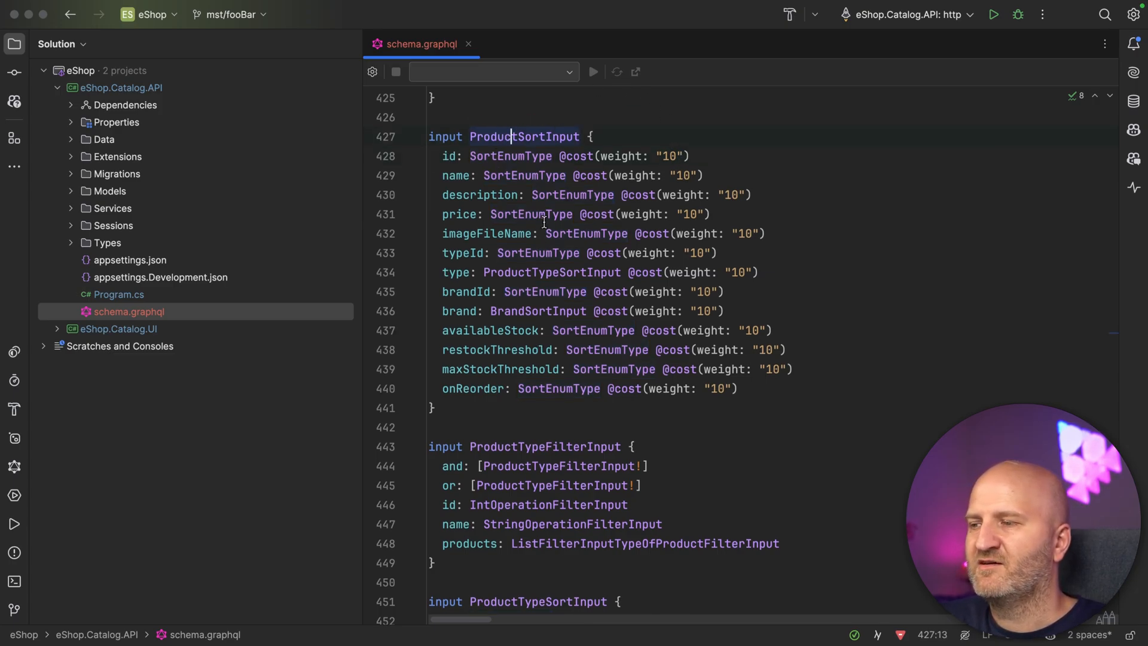
{"action": "mouse_move", "coordinate": [546, 221]}
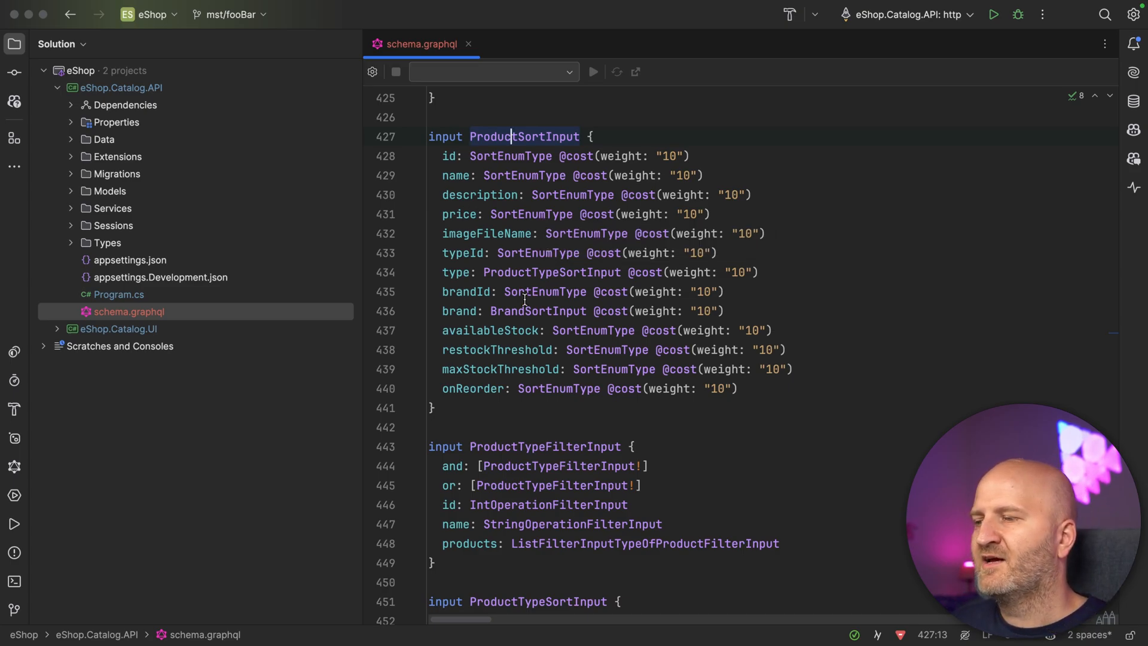
{"action": "mouse_move", "coordinate": [545, 292]}
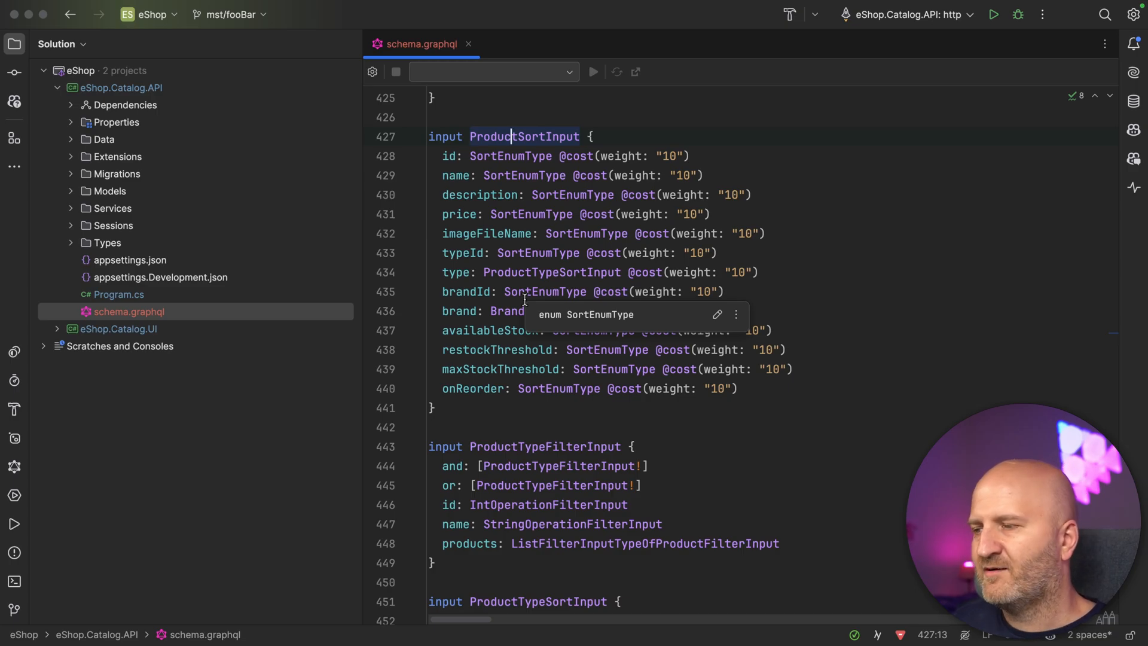
{"action": "mouse_move", "coordinate": [682, 265]}
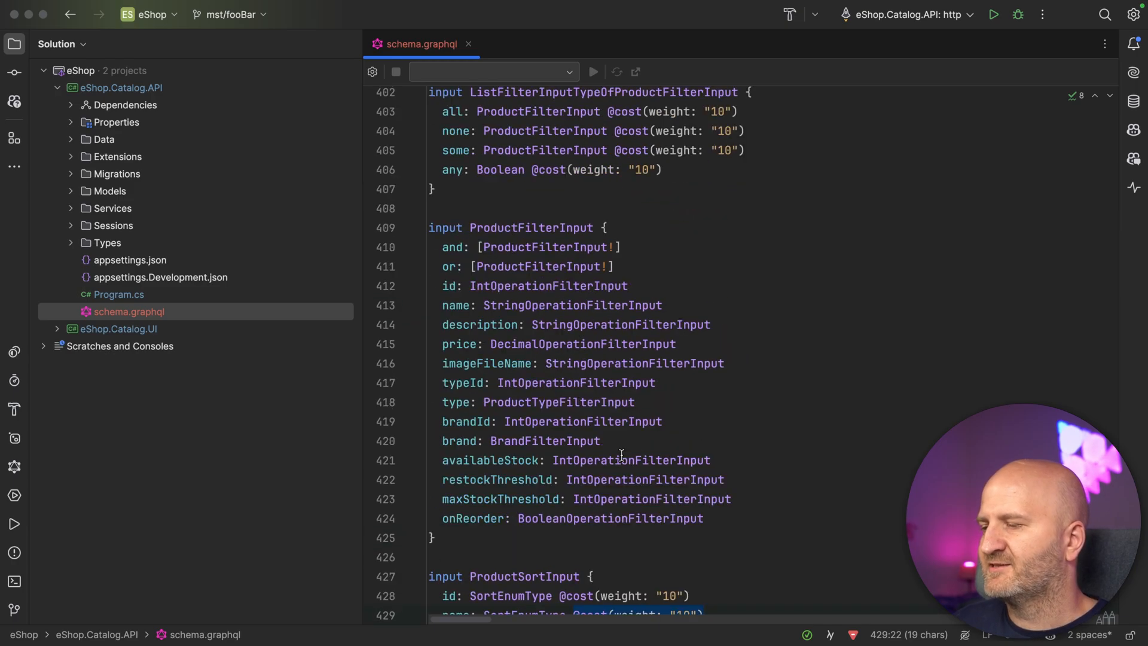
{"action": "scroll", "scroll_direction": "up", "scroll_amount": 3}
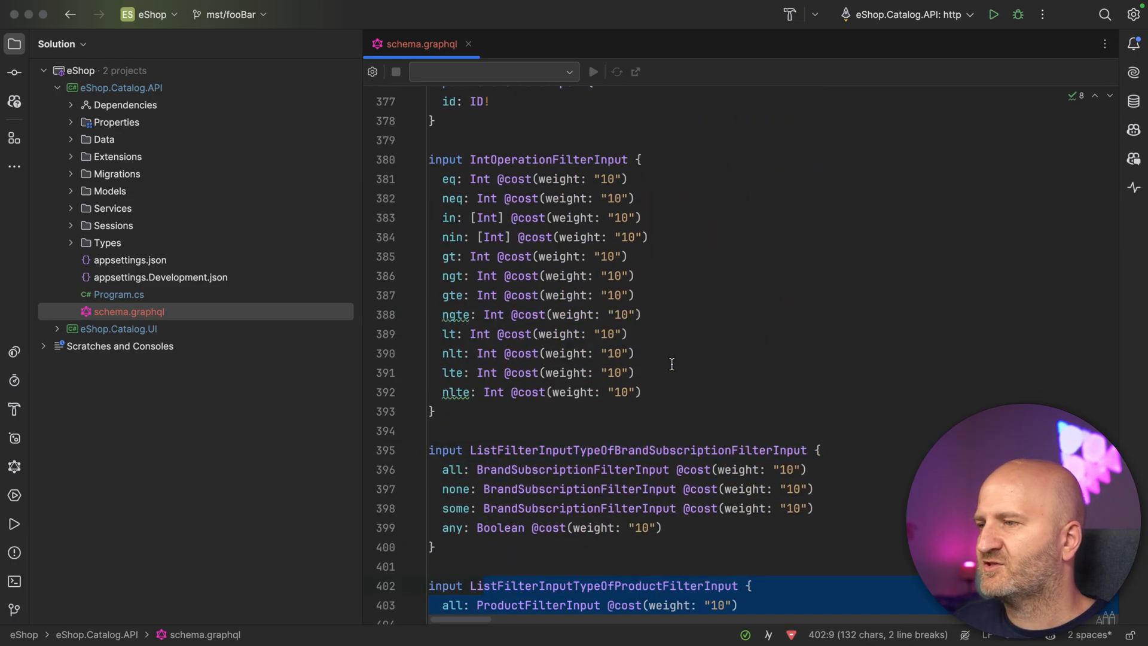
Locate StringOperationFilterInput via symbol search, then start a text search in the schema.
{"action": "type", "text": "Strin"}
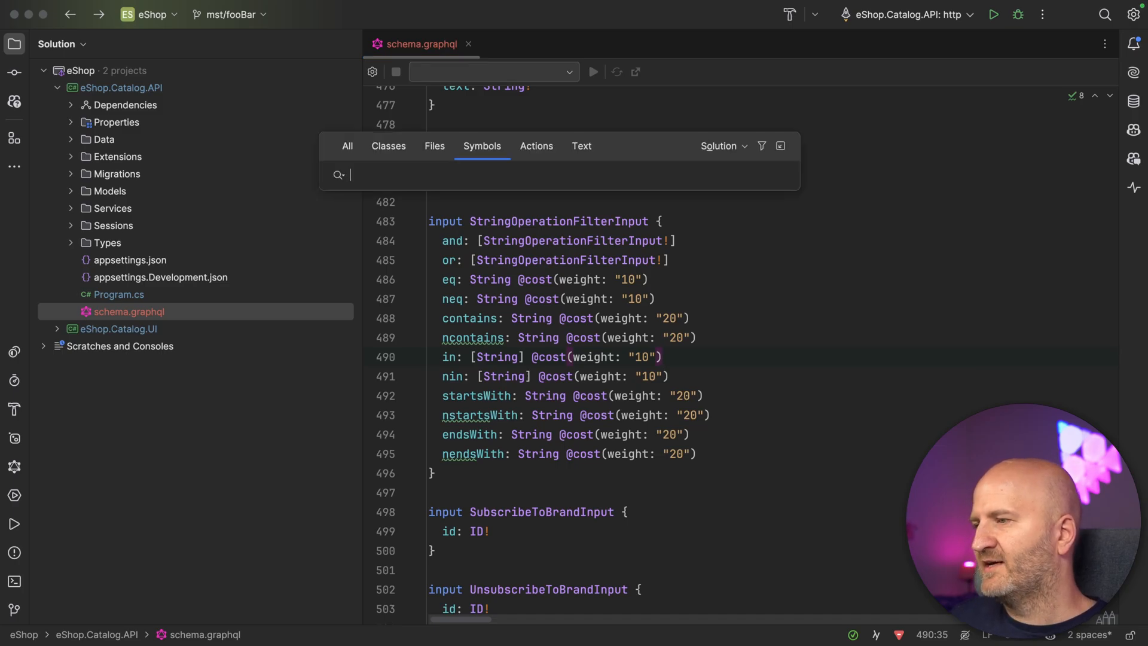
{"action": "key", "text": "Escape"}
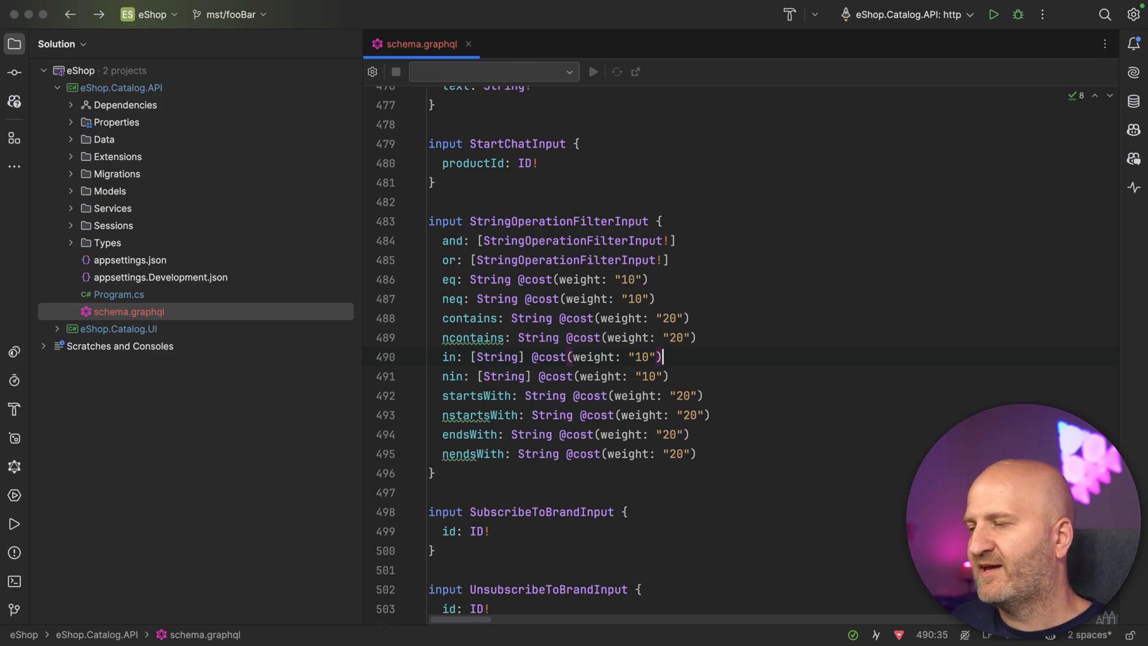
{"action": "key", "text": "ctrl+f"}
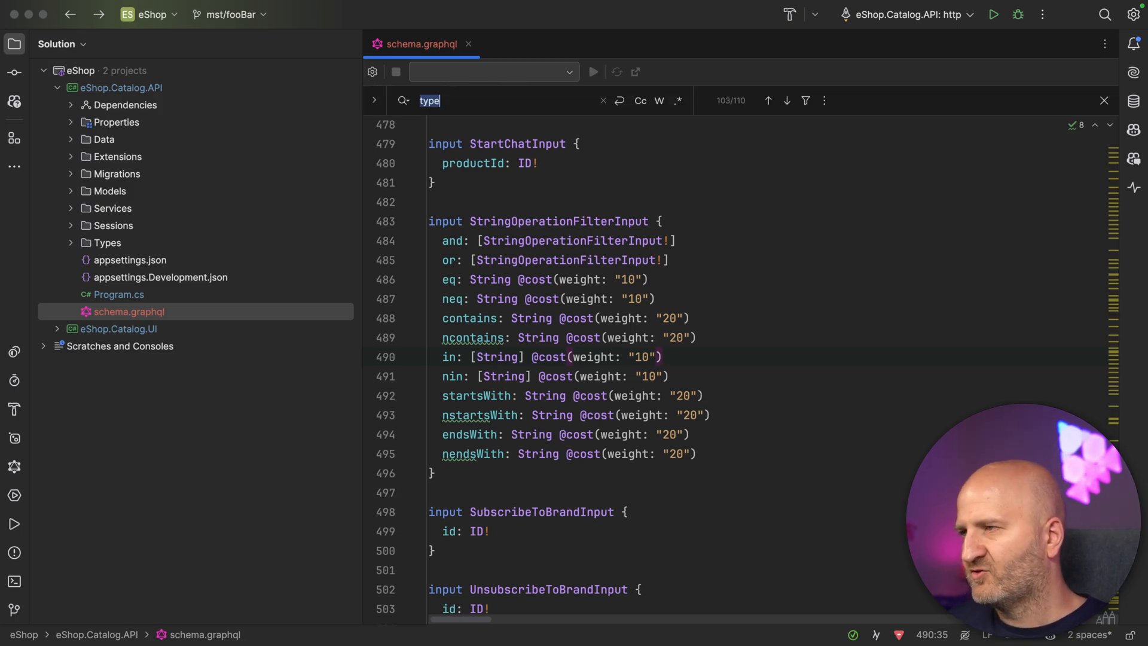
{"action": "type", "text": "Type Qu"}
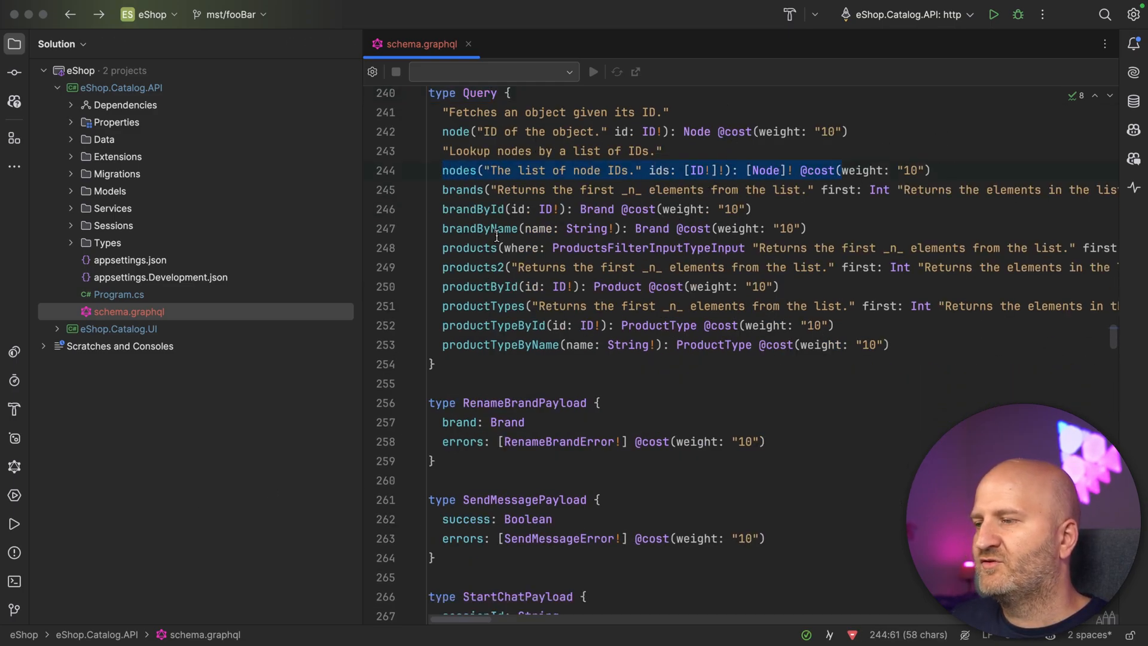
{"action": "left_click", "coordinate": [464, 248]}
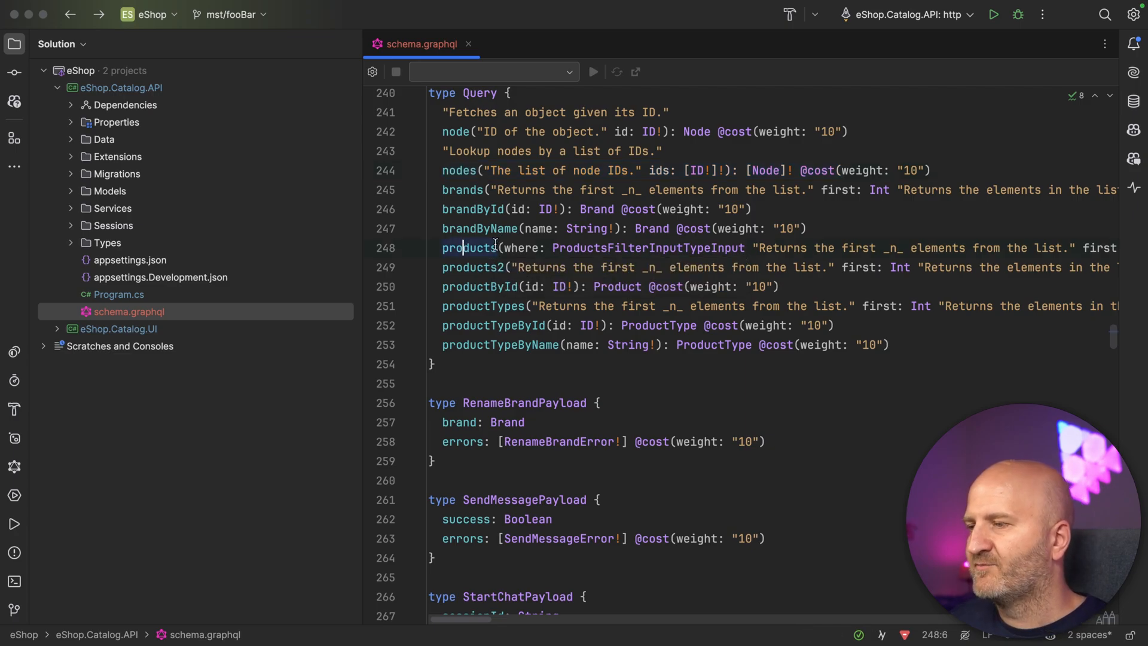
{"action": "key", "text": "Enter"}
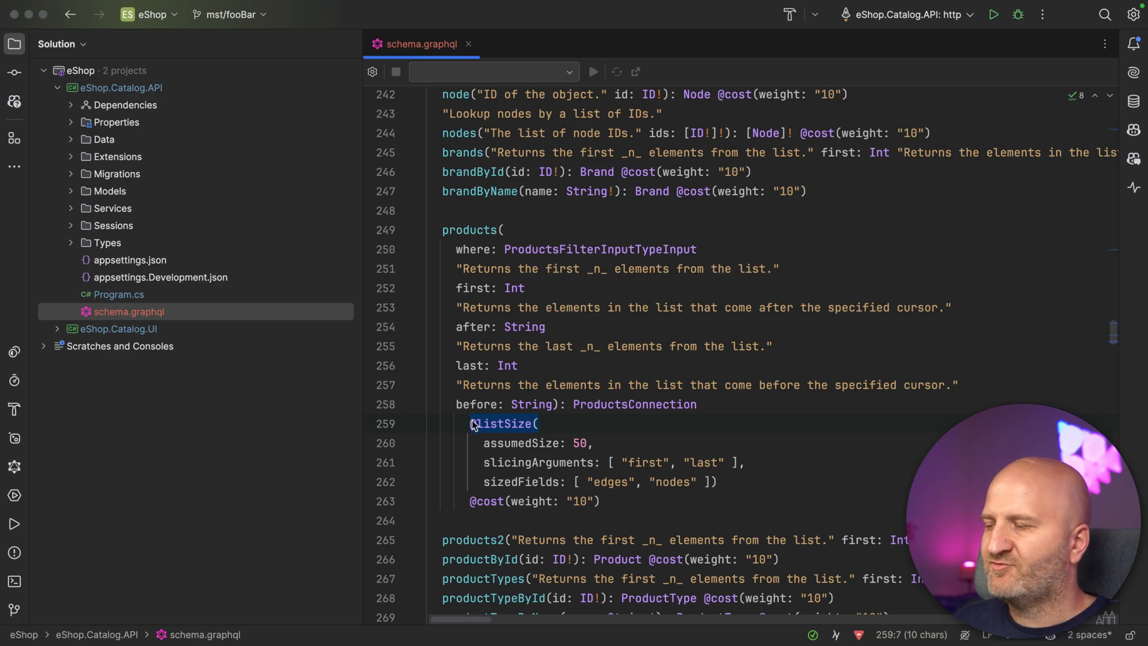
{"action": "left_click", "coordinate": [519, 443]}
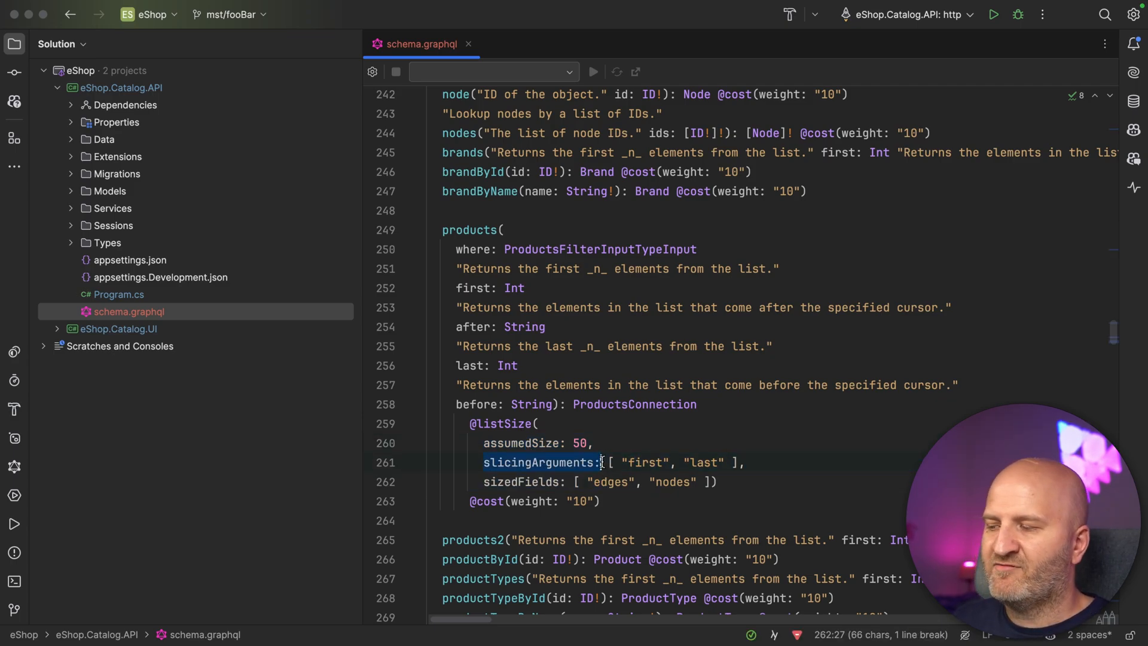
{"action": "left_click", "coordinate": [656, 461]}
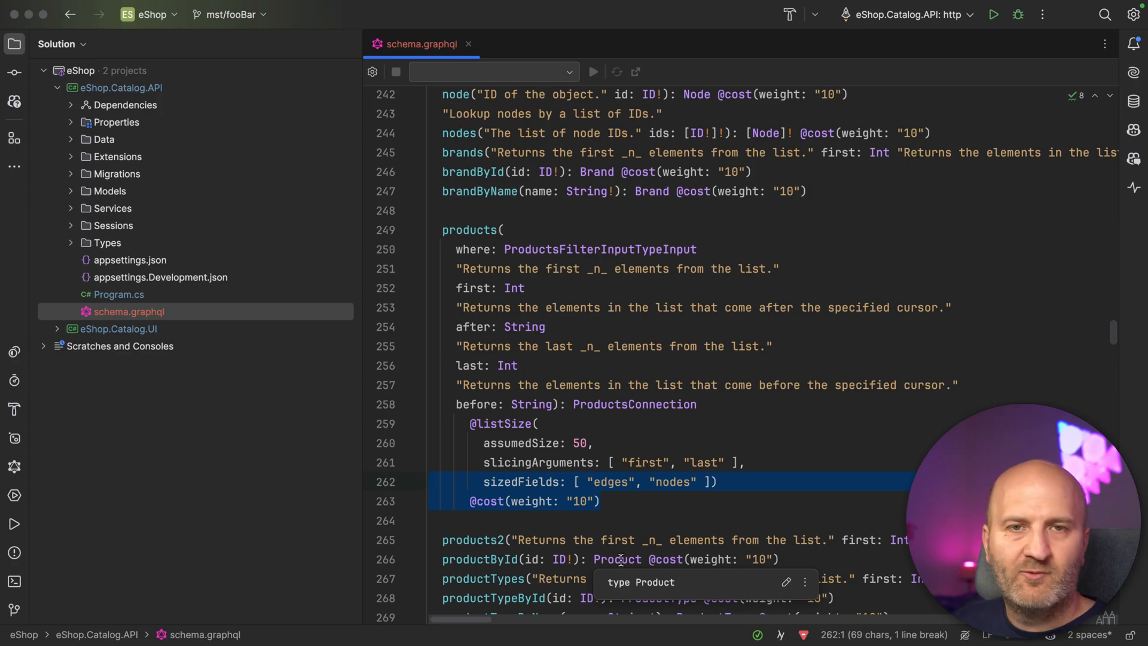
{"action": "left_click", "coordinate": [118, 295]}
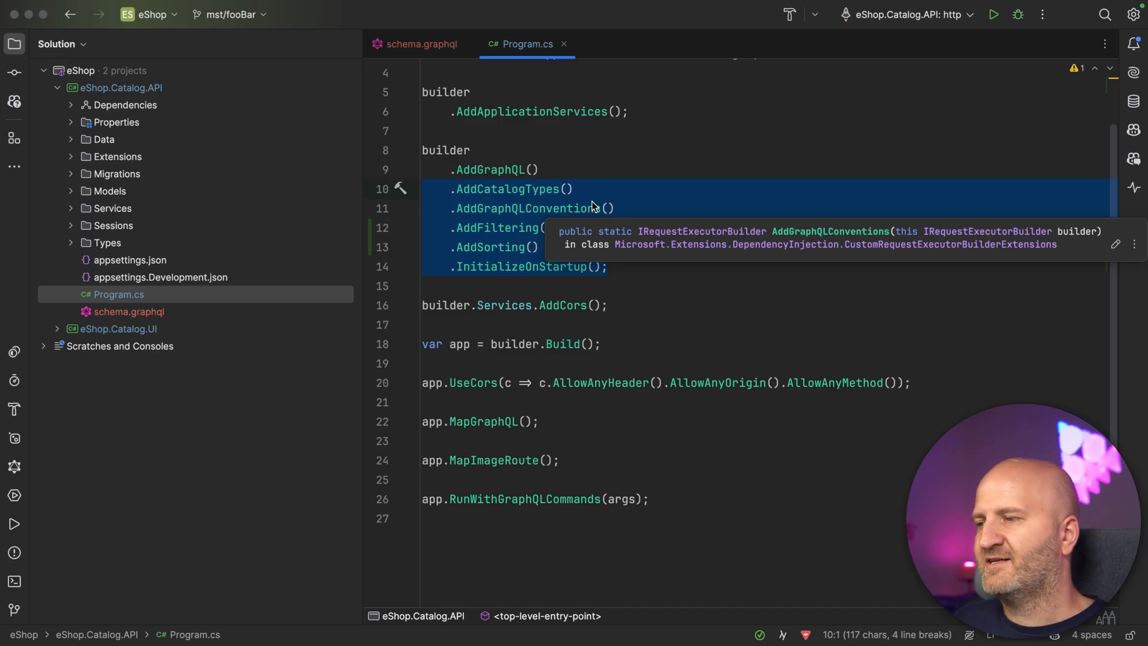
Try AddGraphQL(disableCostAnalyzer) in Program.cs and remove it so the cost analyzer stays on.
{"action": "type", "text": "(dis"}
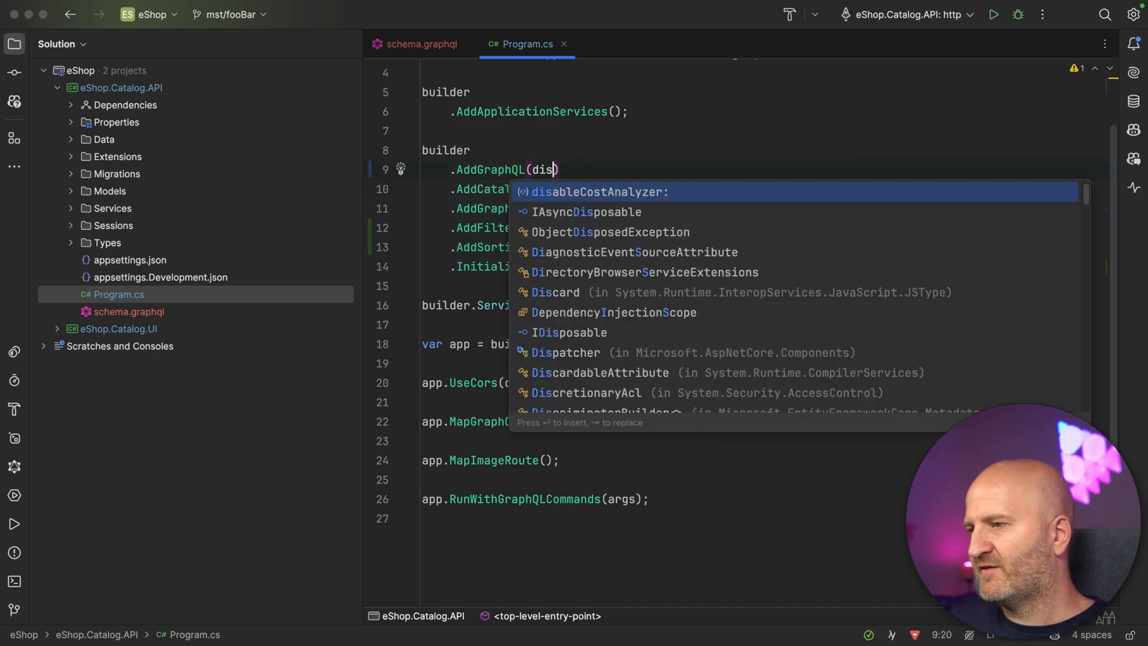
{"action": "key", "text": "Enter"}
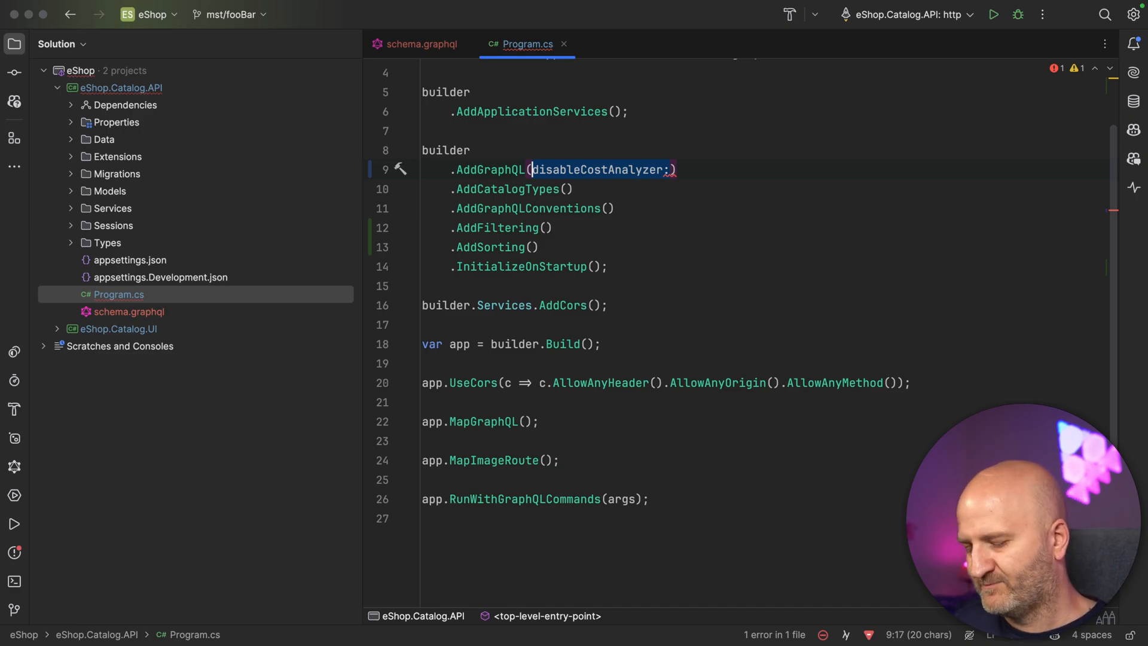
{"action": "key", "text": "Delete"}
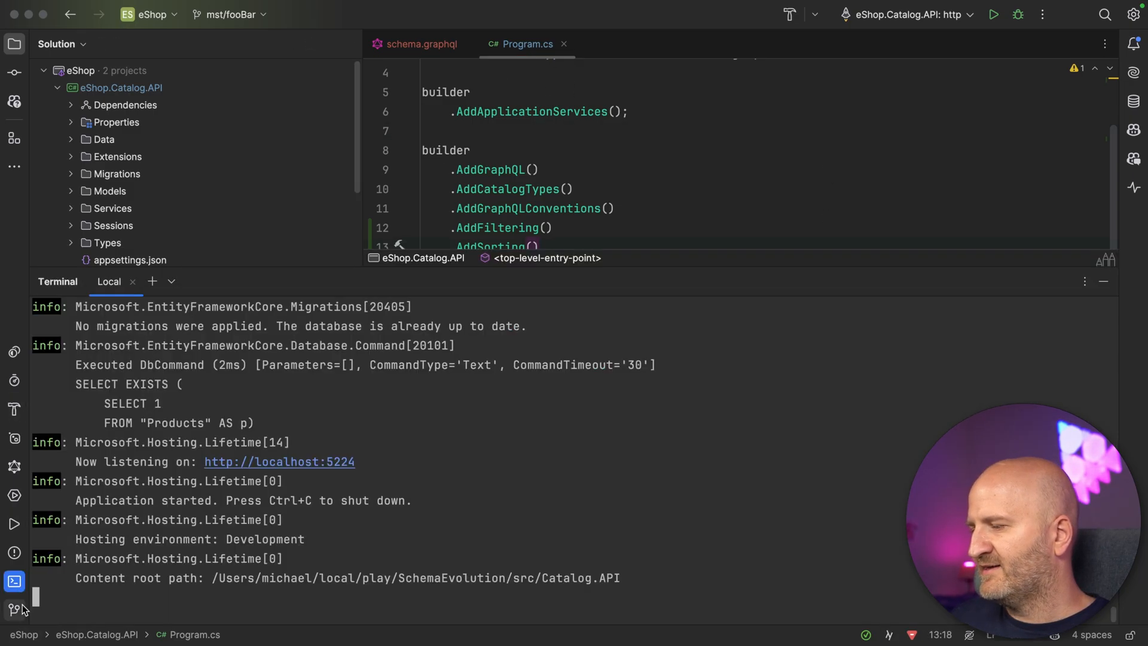
{"action": "mouse_move", "coordinate": [595, 512]}
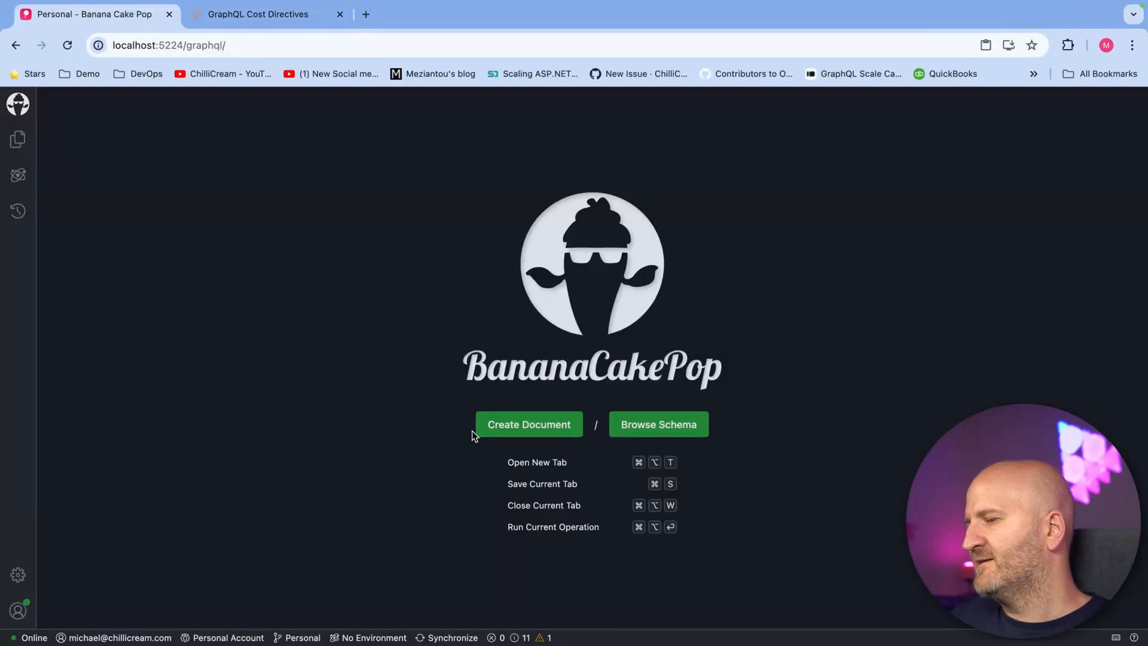
Build a GetBrands query for brands nodes id and name and run it, hitting the slicing-argument error.
{"action": "left_click", "coordinate": [528, 423]}
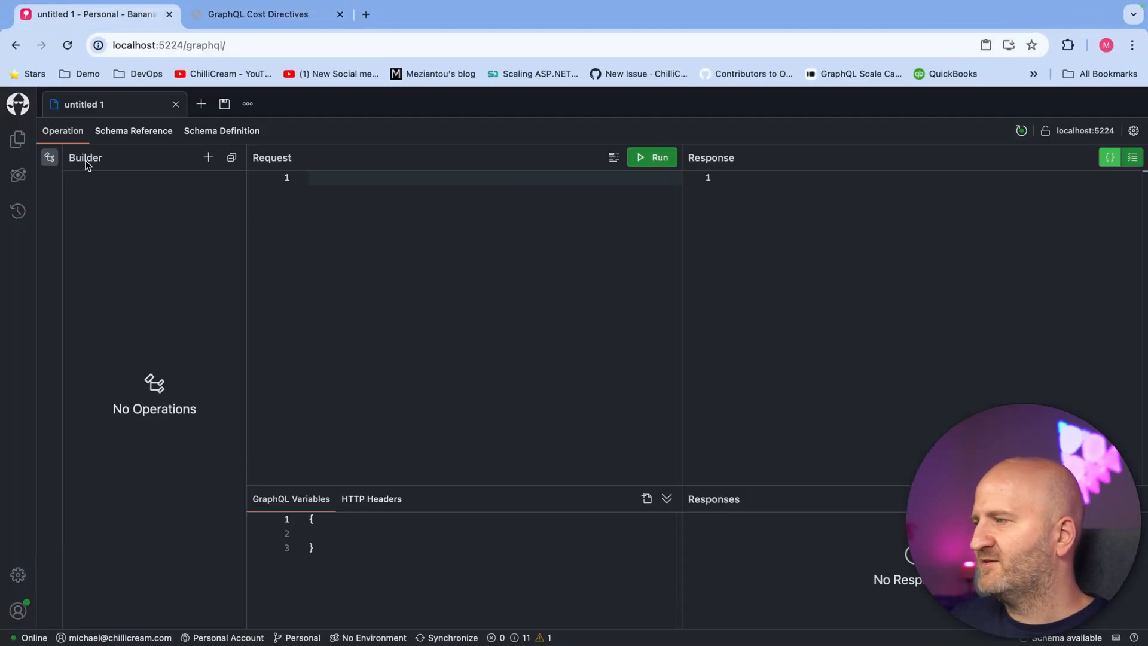
{"action": "left_click", "coordinate": [208, 158]}
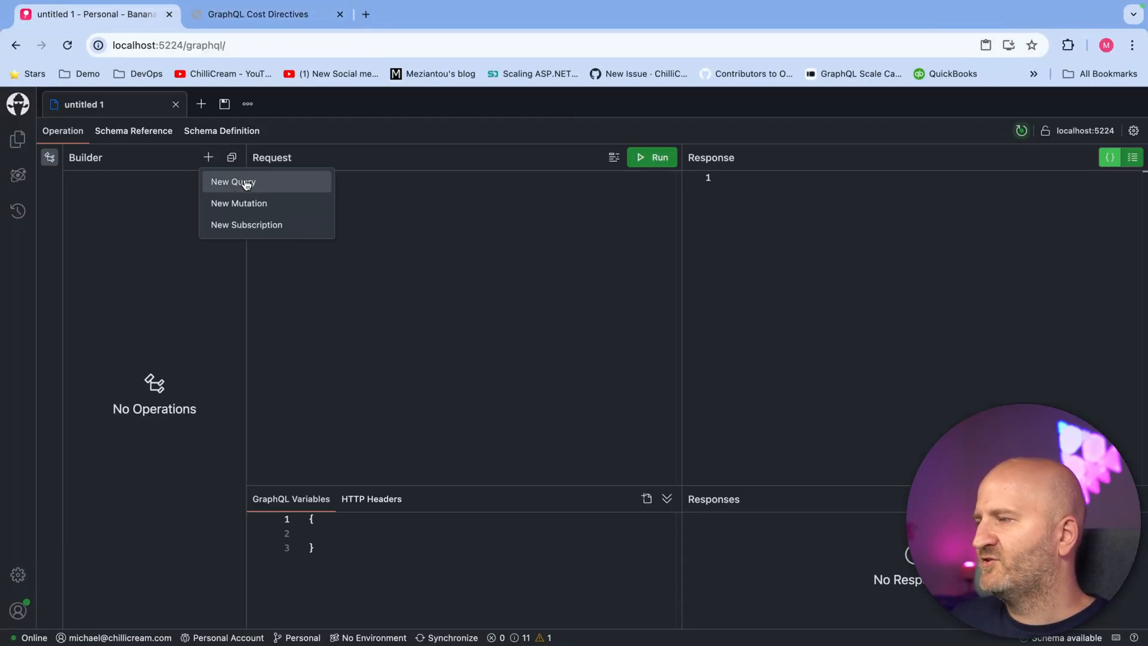
{"action": "left_click", "coordinate": [232, 182]}
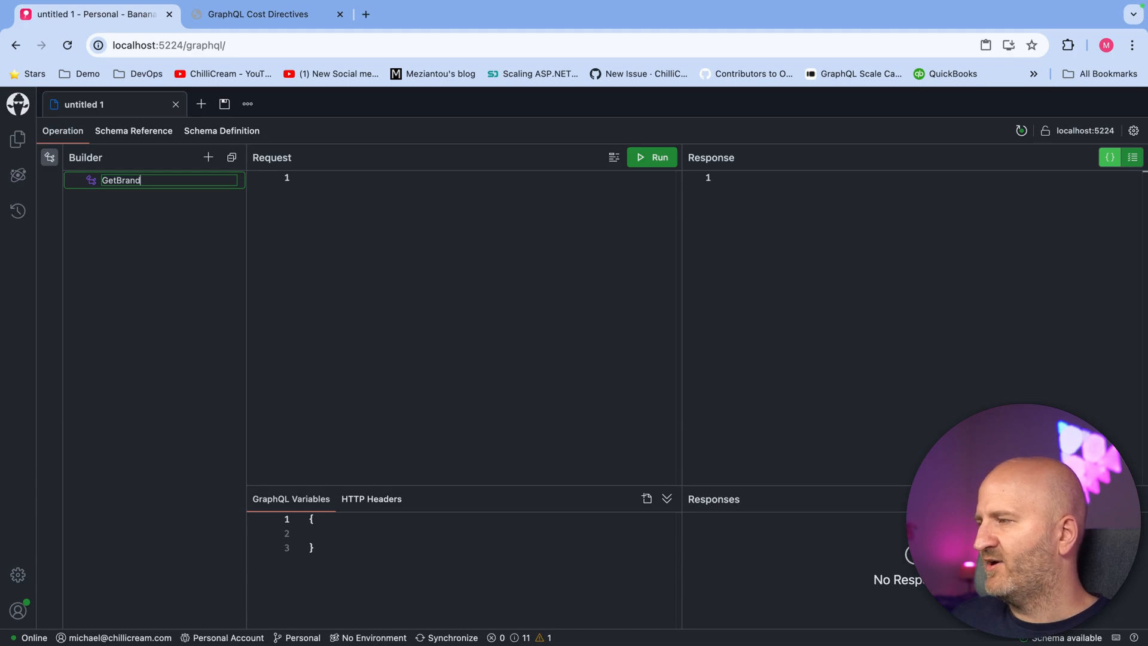
{"action": "left_click", "coordinate": [102, 232]}
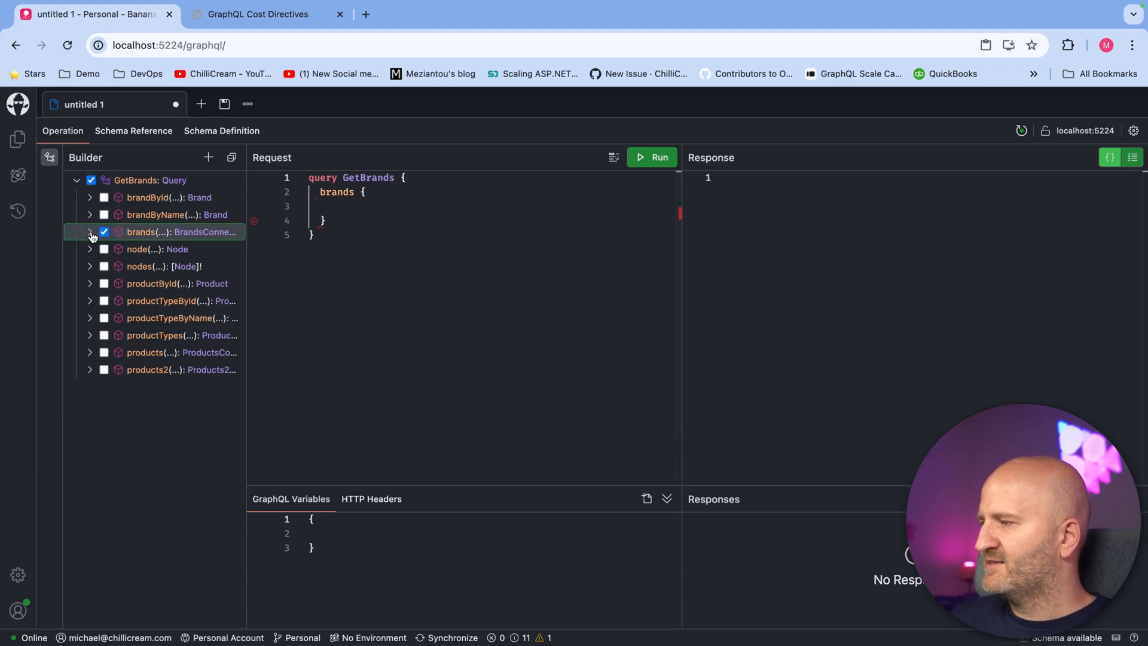
{"action": "left_click", "coordinate": [117, 284]}
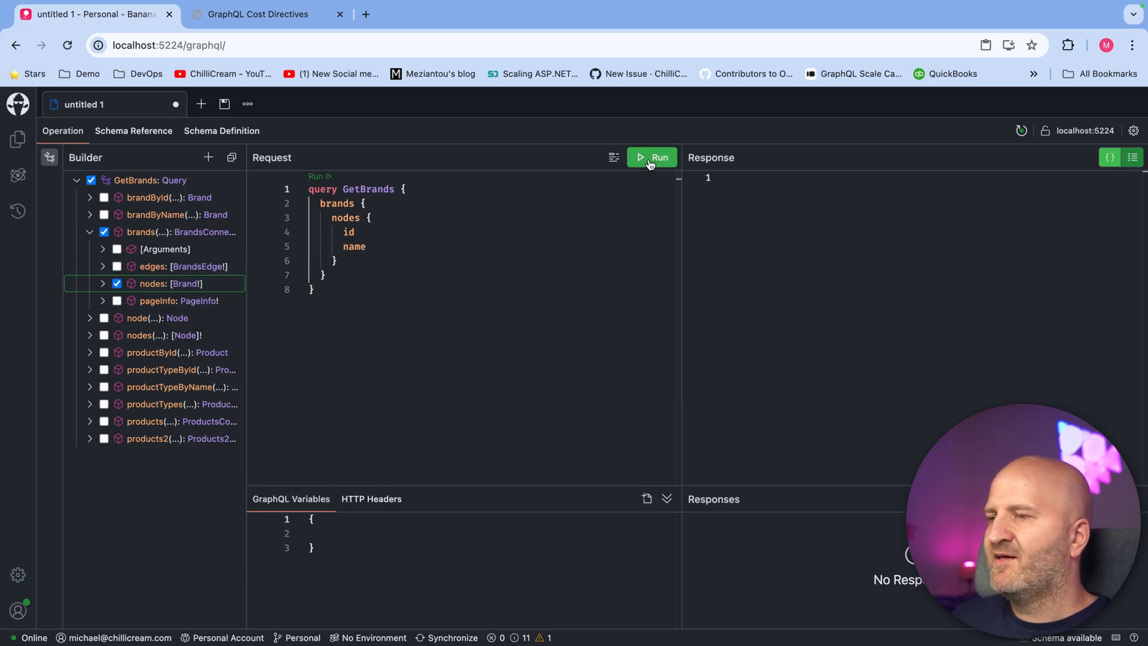
{"action": "left_click", "coordinate": [652, 158]}
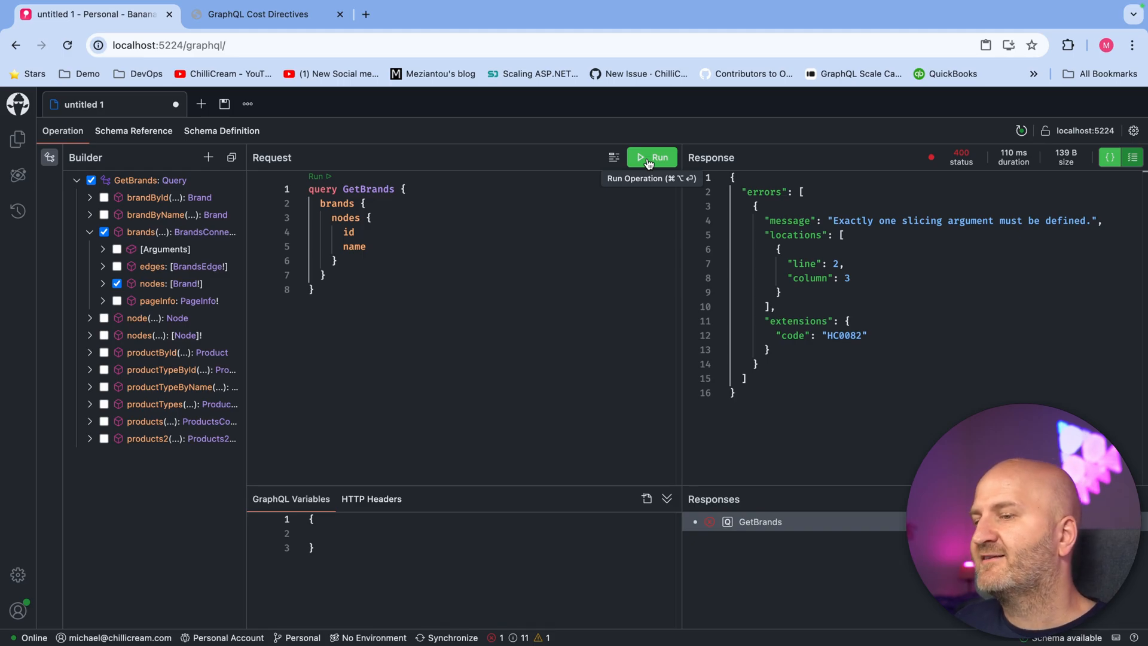
{"action": "mouse_move", "coordinate": [866, 215]}
{"action": "type", "text": "(first: "}
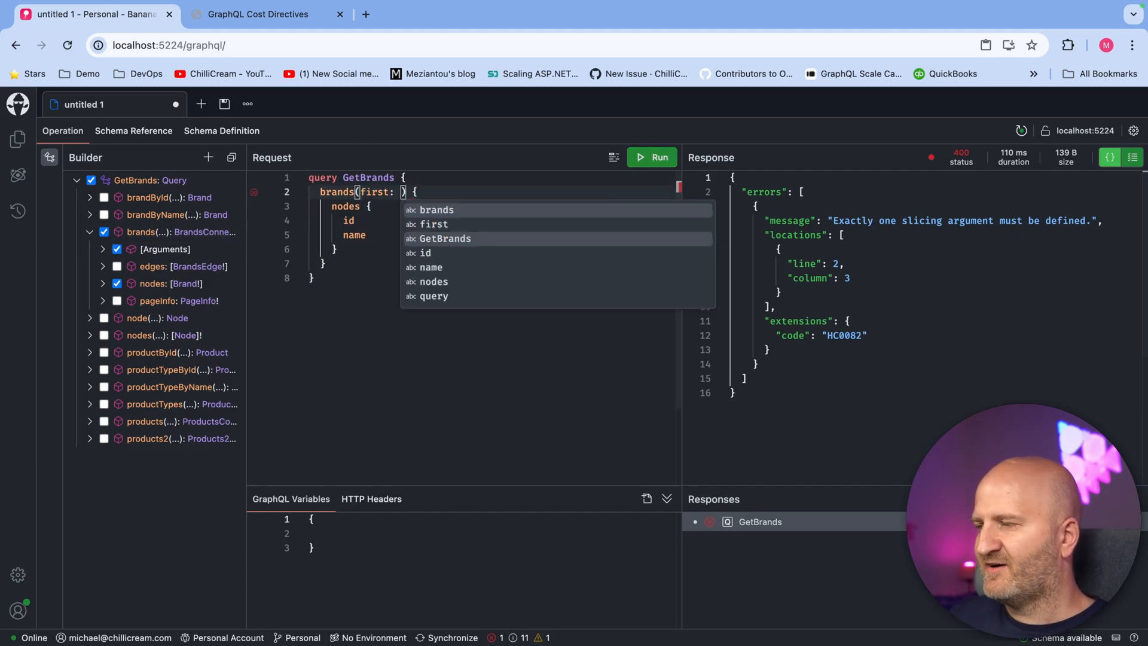
Run brands with first: 10000 to exceed the type-cost limit, then first: 50 to get brand data.
{"action": "type", "text": "10000"}
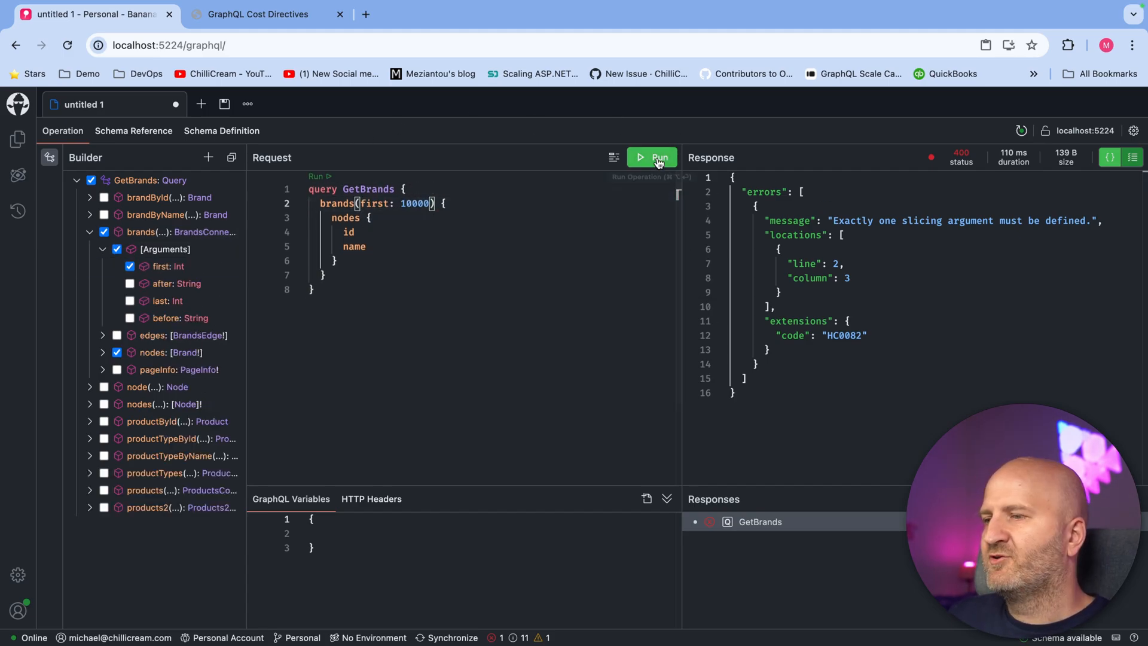
{"action": "left_click", "coordinate": [653, 158]}
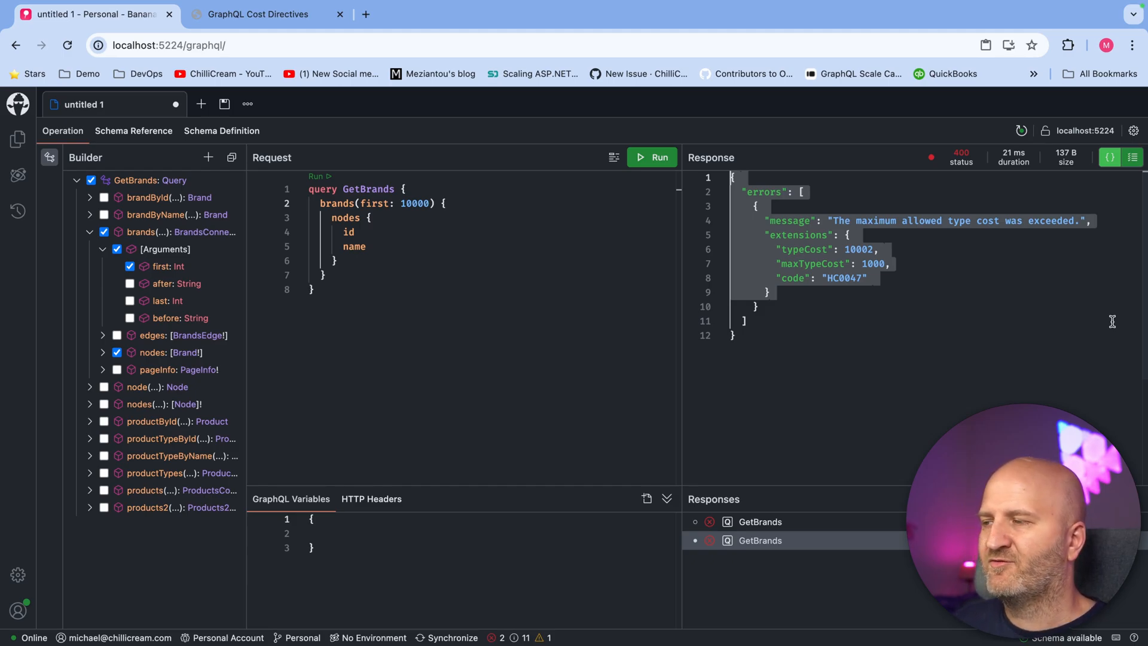
{"action": "left_click", "coordinate": [417, 204]}
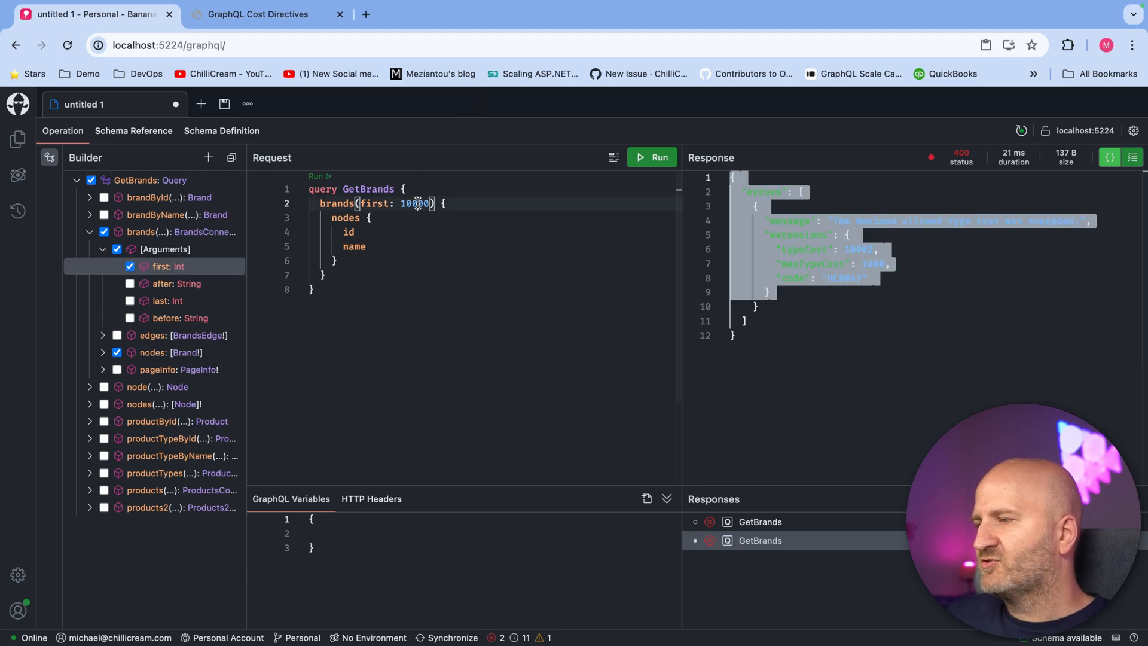
{"action": "type", "text": "50"}
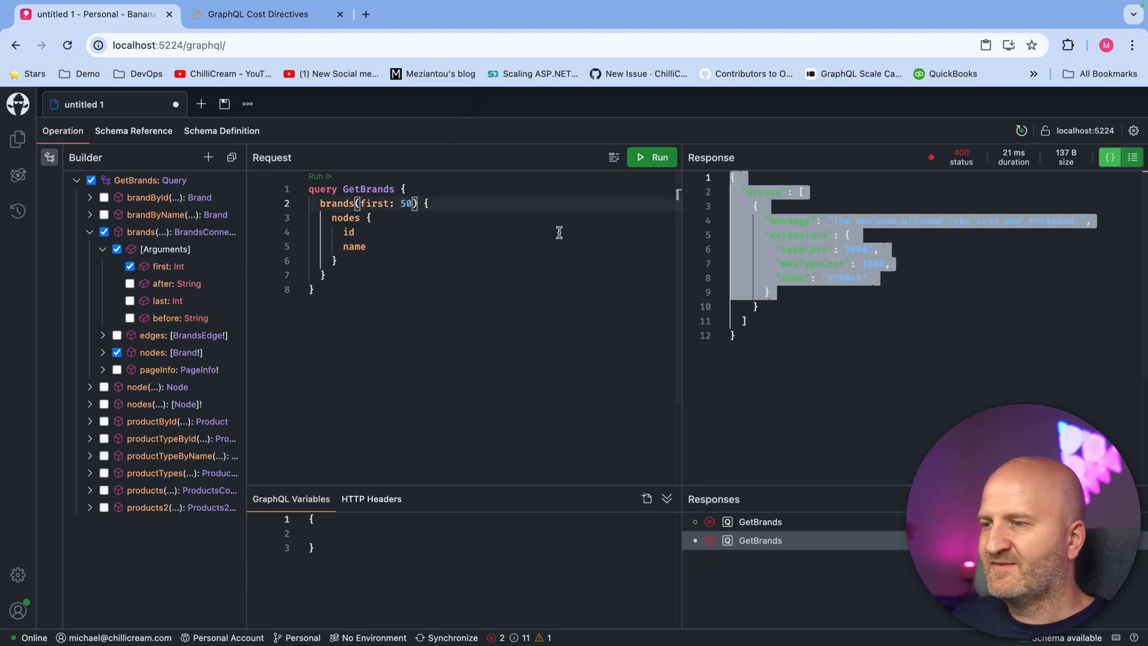
{"action": "mouse_move", "coordinate": [503, 210]}
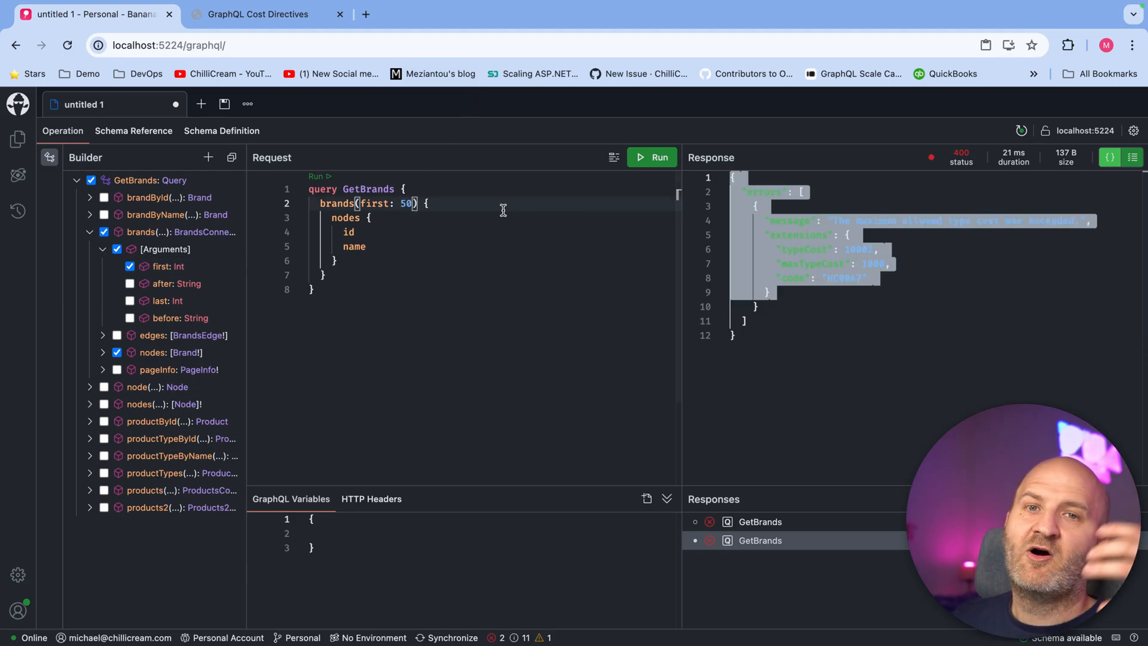
{"action": "left_click", "coordinate": [652, 158]}
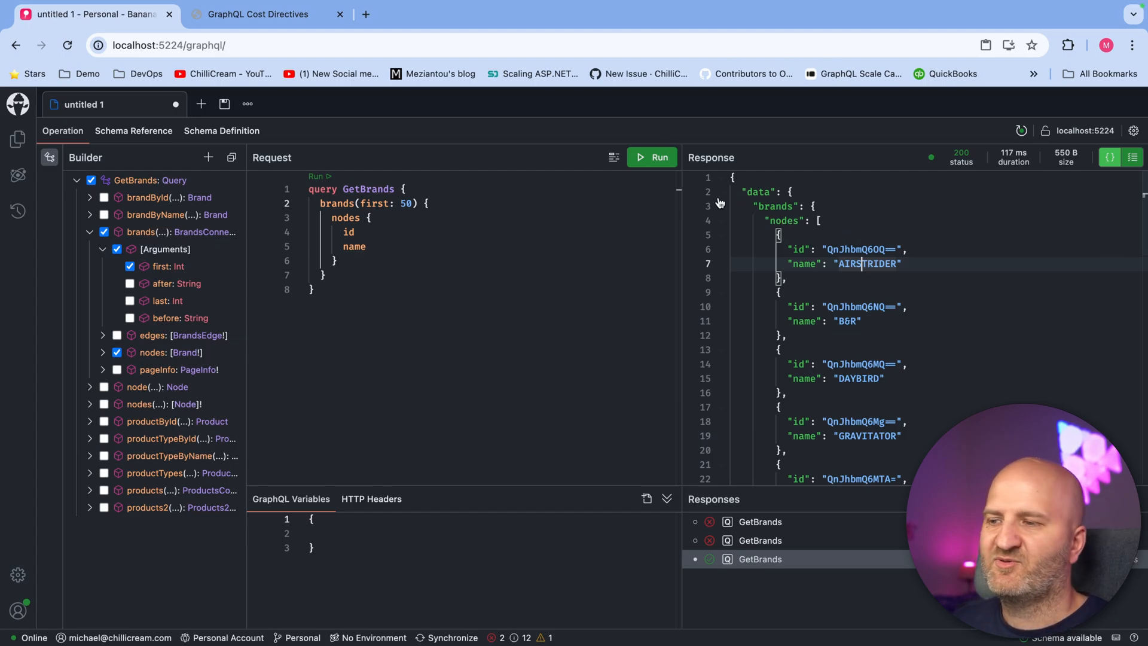
{"action": "left_click", "coordinate": [722, 206]}
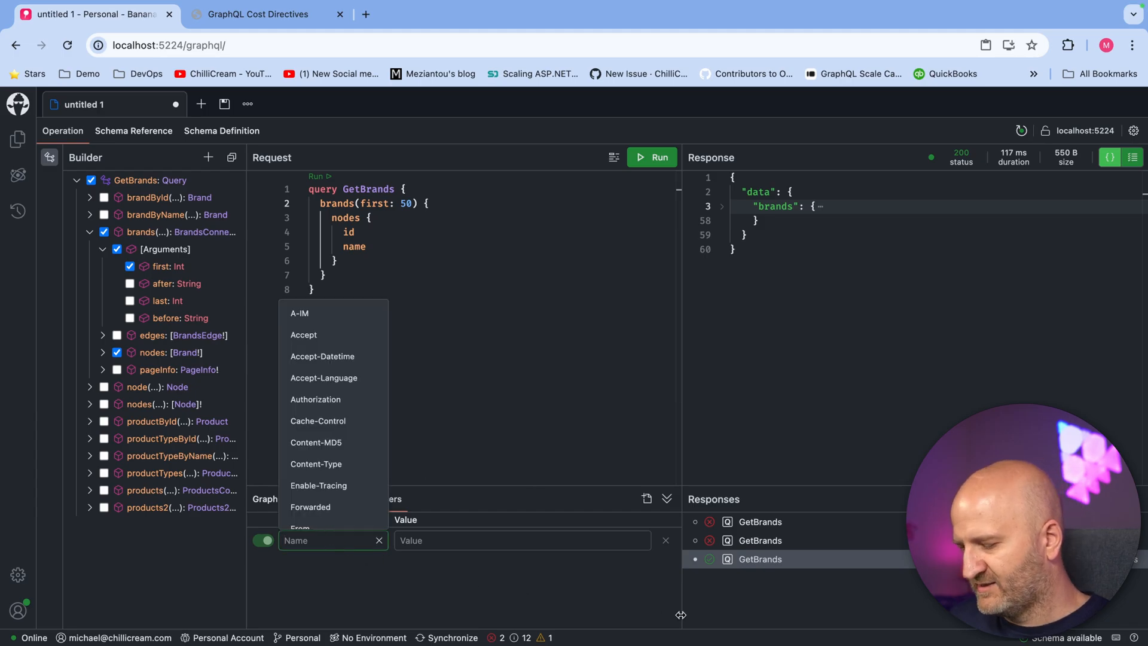
Add a GraphQL-cost: report header and rerun GetBrands to see per-field cost figures.
{"action": "type", "text": "GraphQL-cost"}
{"action": "left_click", "coordinate": [522, 540]}
{"action": "type", "text": "report"}
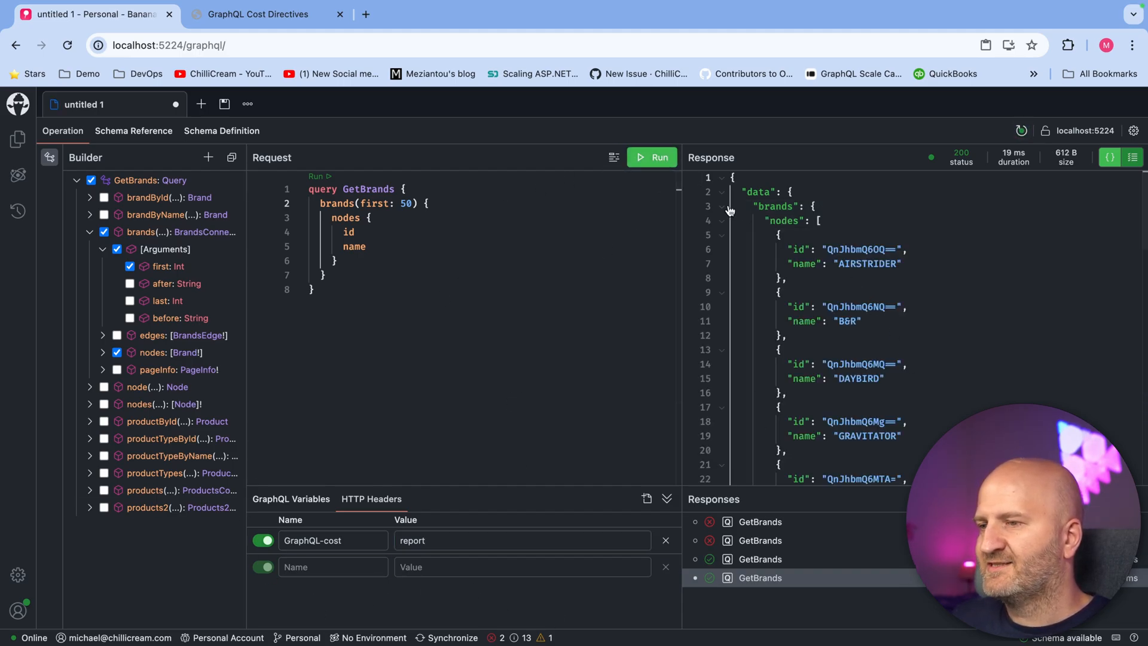
{"action": "left_click", "coordinate": [723, 206]}
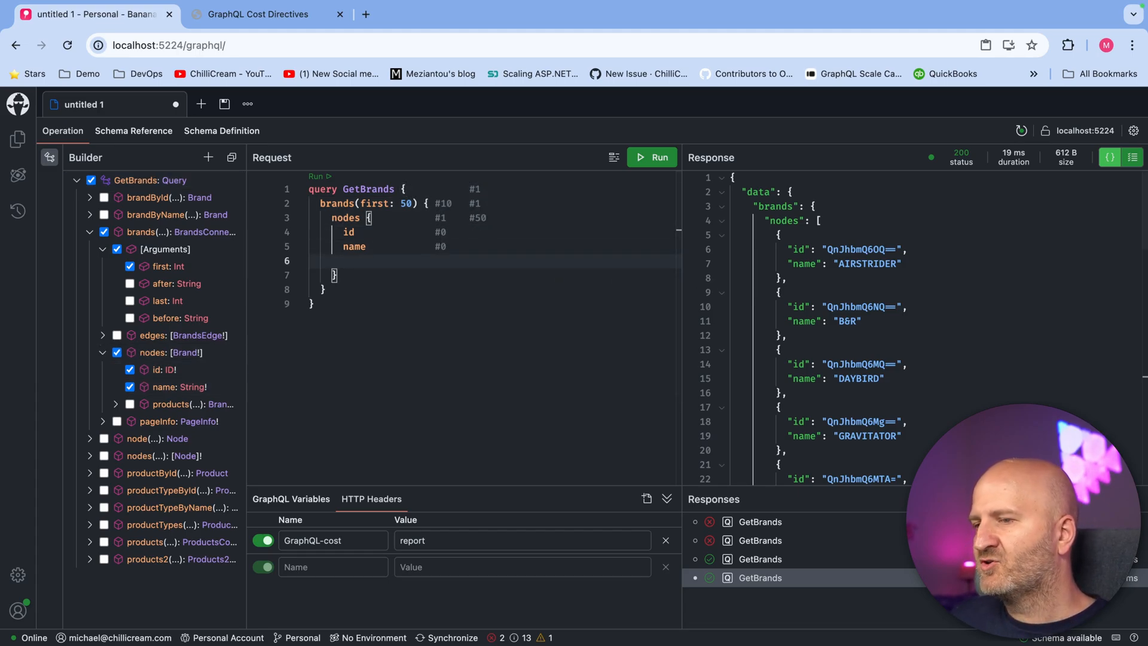
{"action": "type", "text": "oducts(first: 50) {"}
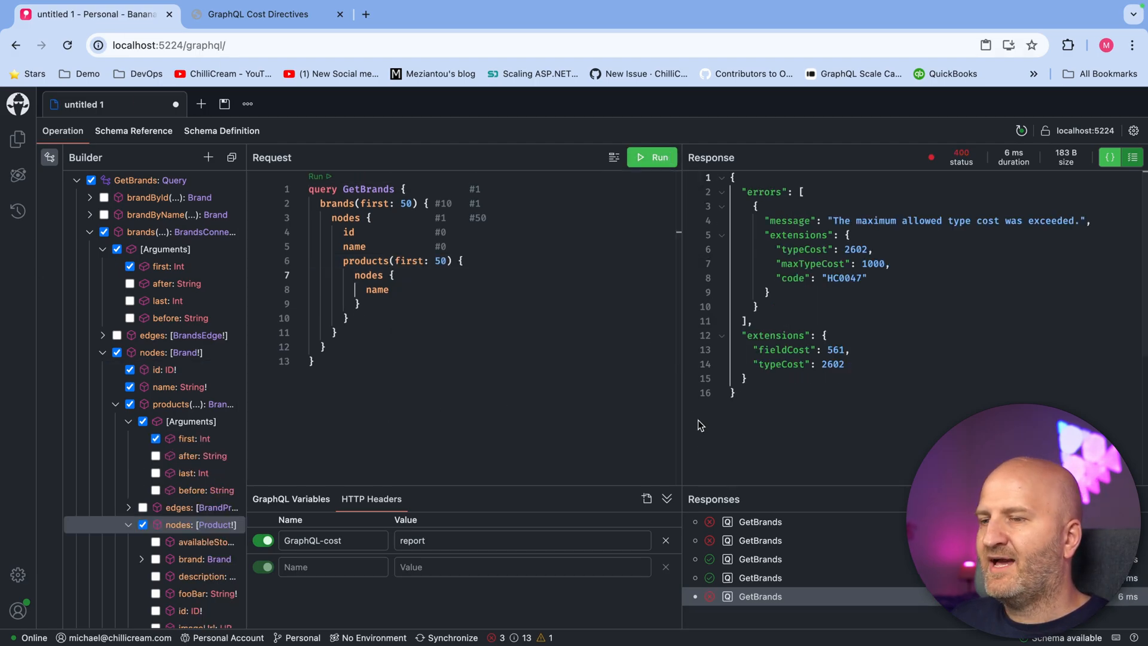
{"action": "mouse_move", "coordinate": [873, 189]}
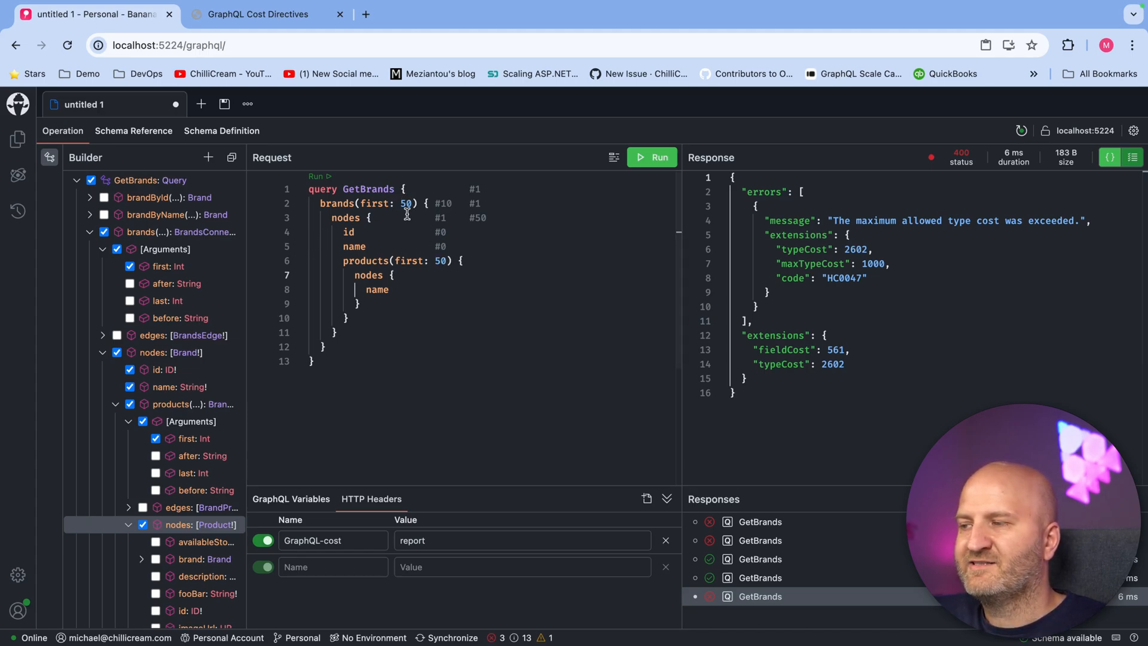
{"action": "mouse_move", "coordinate": [446, 287]}
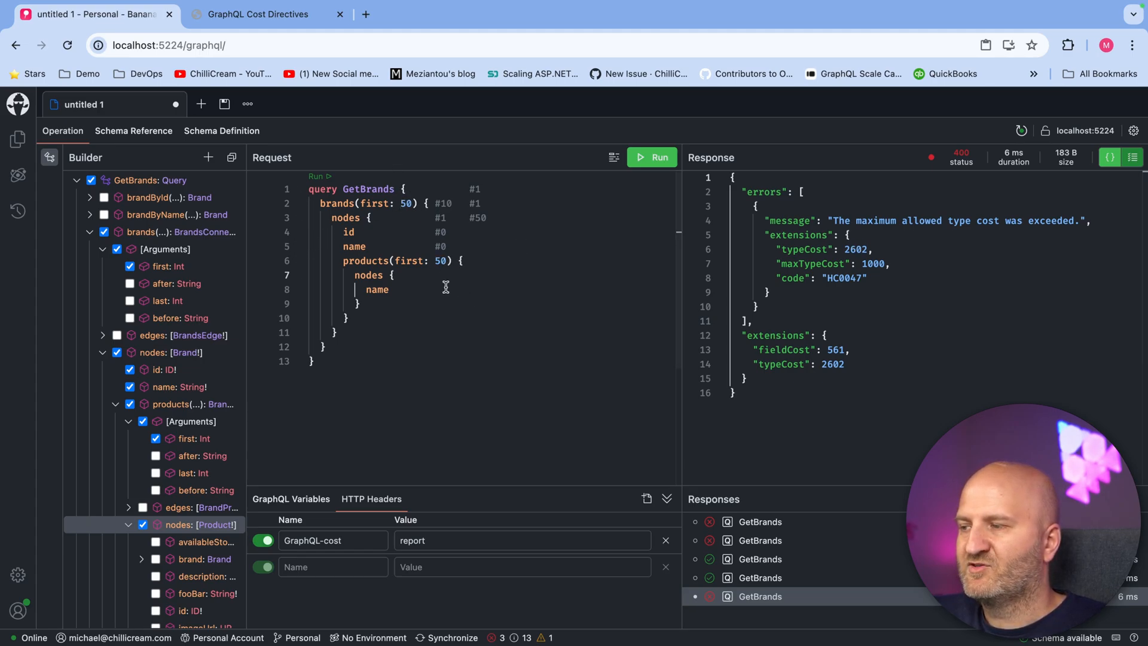
{"action": "mouse_move", "coordinate": [409, 323]}
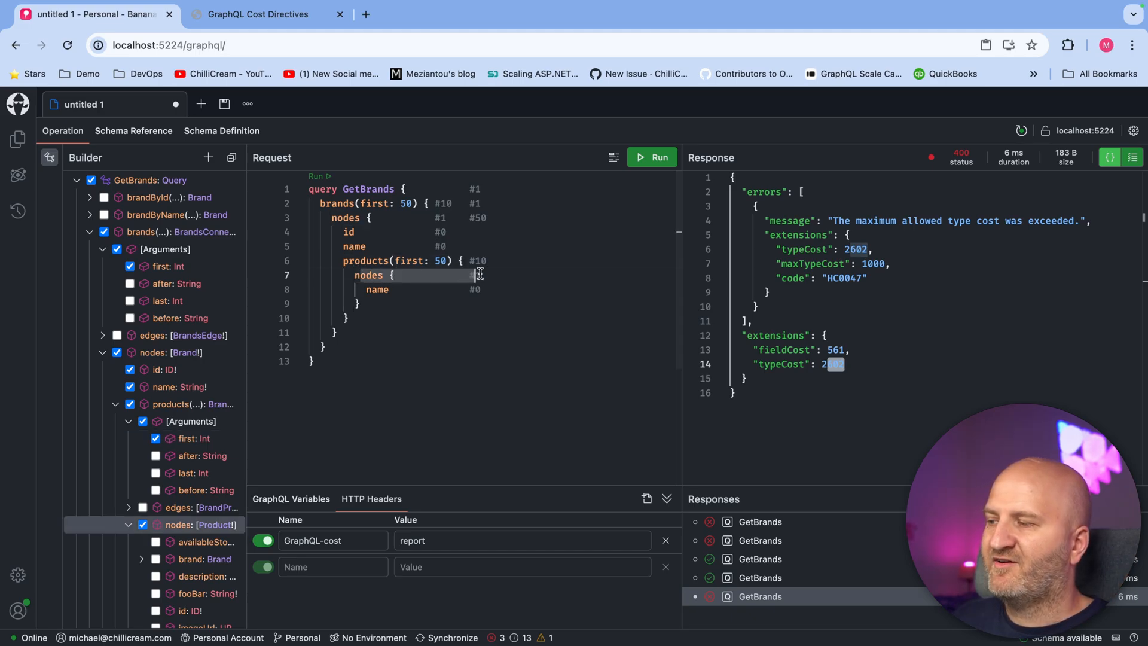
{"action": "mouse_move", "coordinate": [562, 328]}
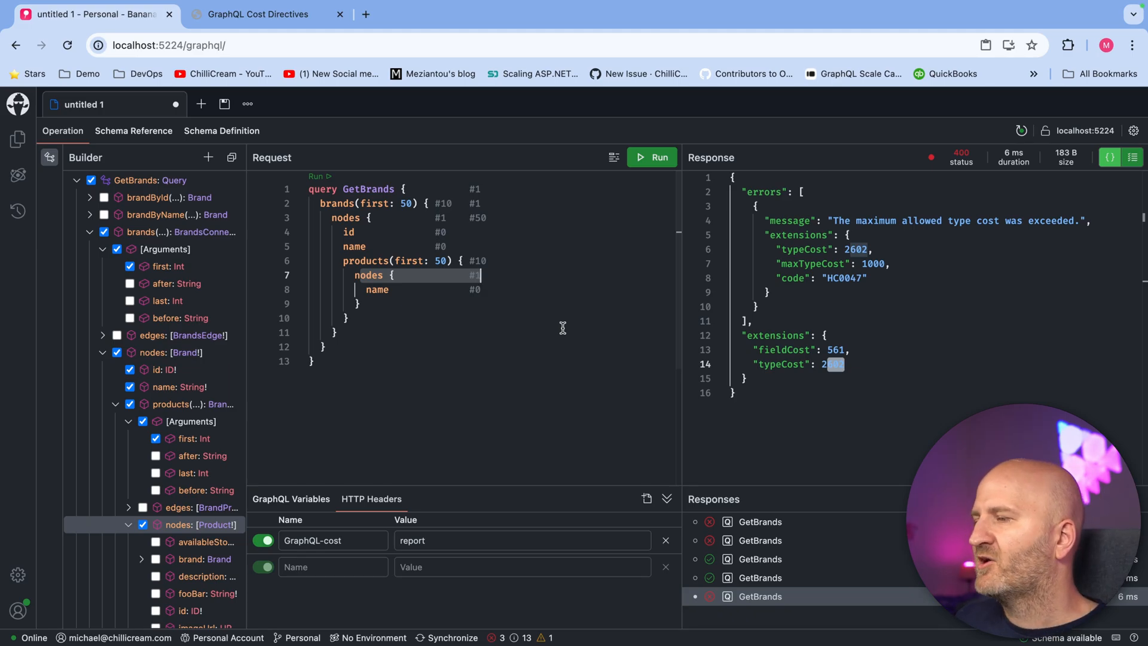
{"action": "mouse_move", "coordinate": [557, 321]}
{"action": "type", "text": "1"}
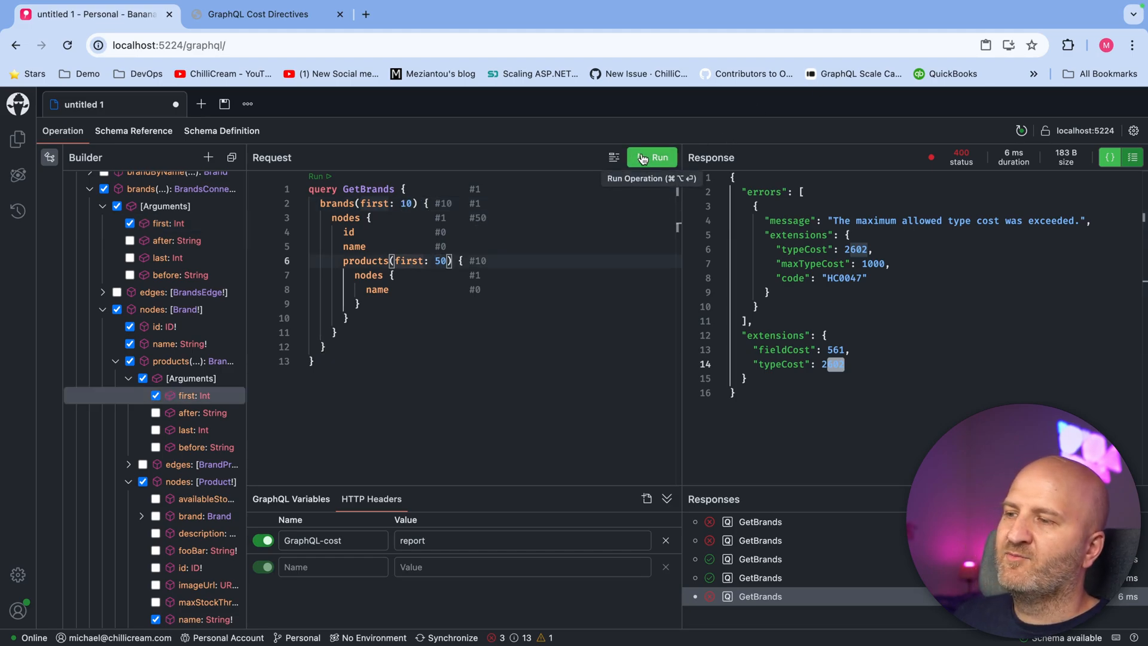
Rerun GetBrands with brands(first: 10) and look through the returned product names.
{"action": "left_click", "coordinate": [652, 157]}
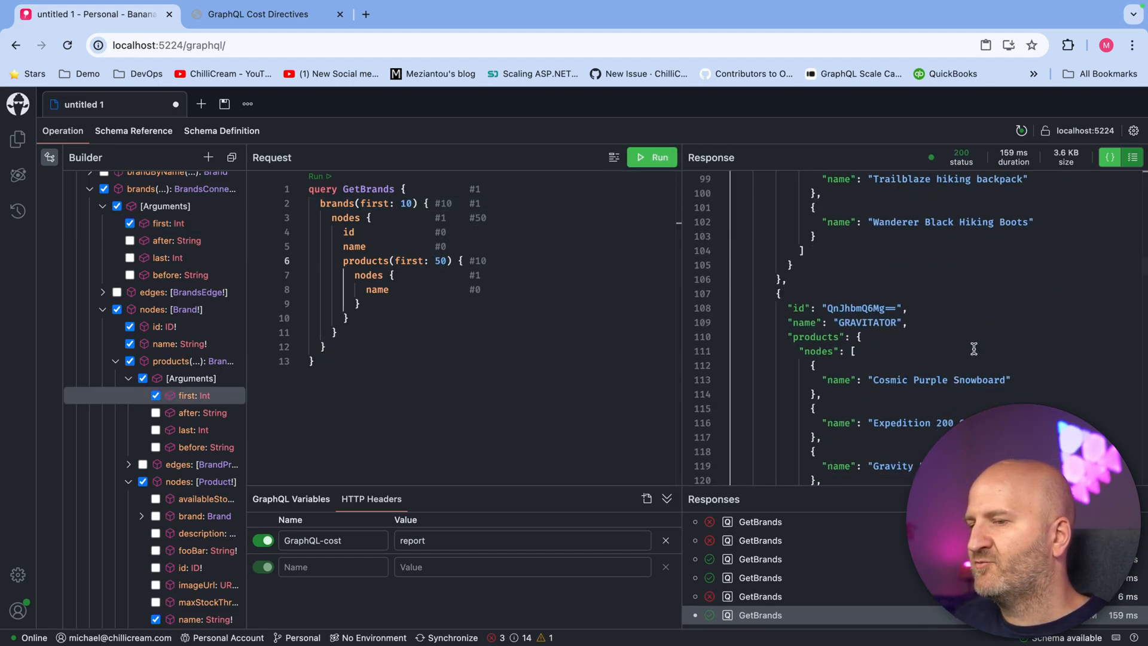
{"action": "scroll", "scroll_direction": "down", "scroll_amount": 3}
{"action": "type", "text": "$"}
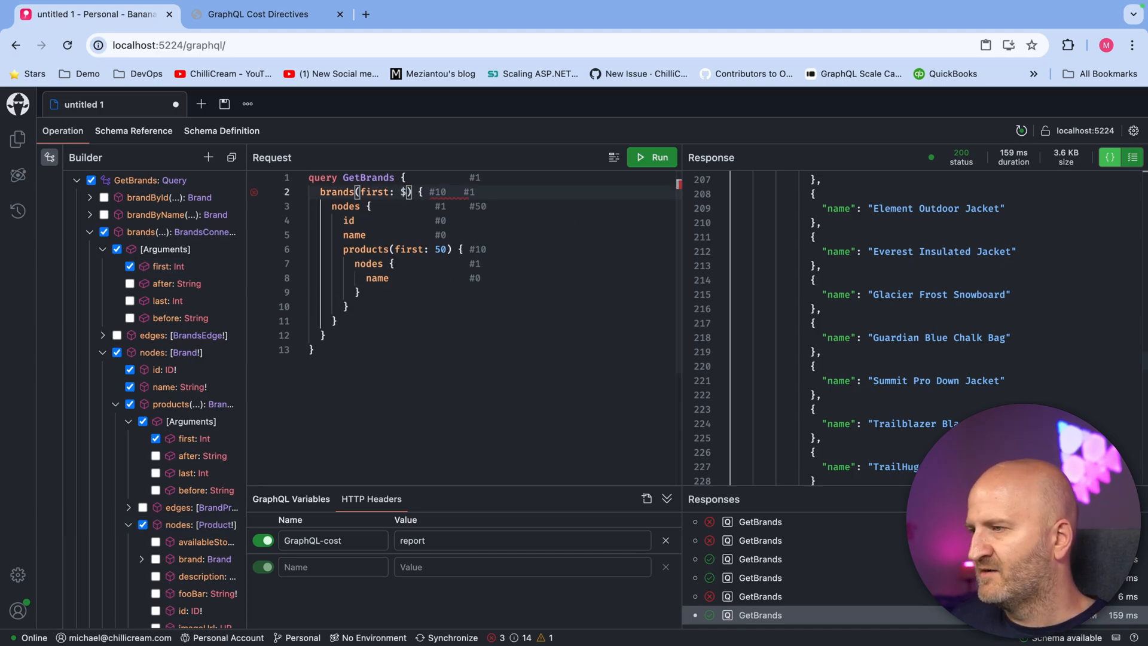
Declare a $first Int! variable and set brands(first: 10) and products(first: 10) in GetBrands.
{"action": "type", "text": "first"}
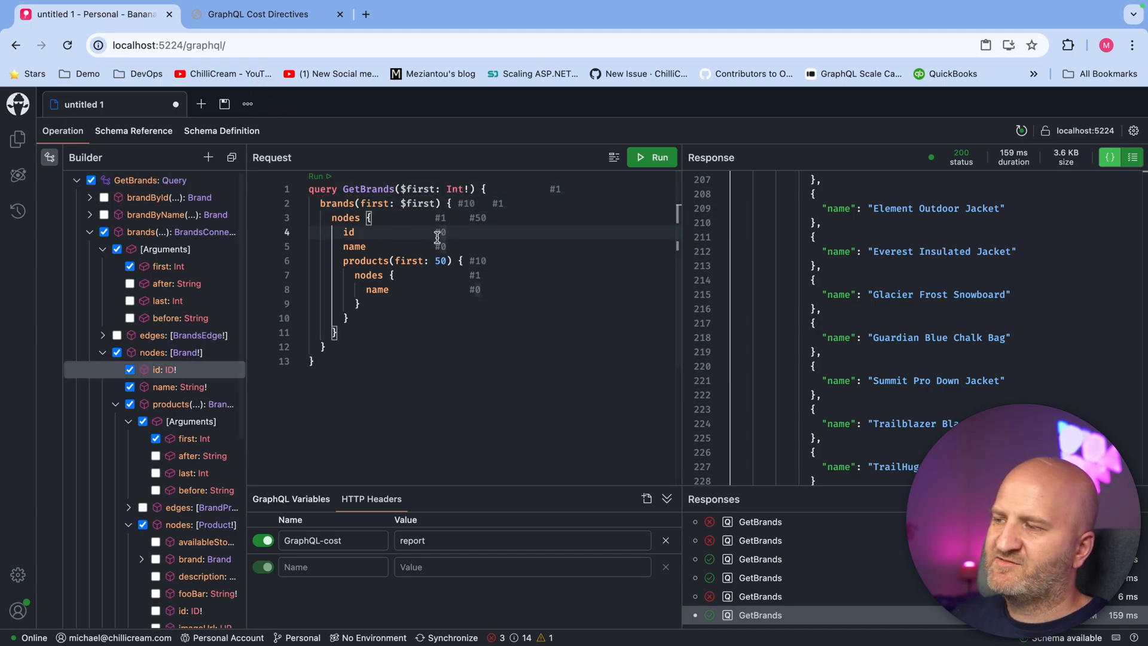
{"action": "left_click", "coordinate": [652, 158]}
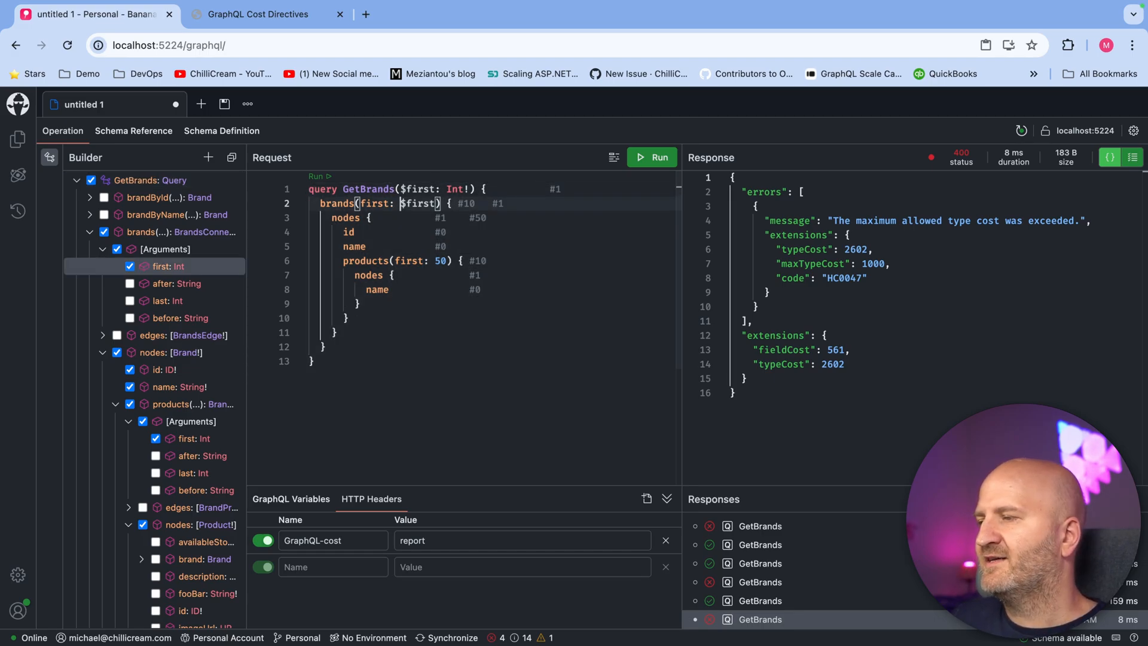
{"action": "type", "text": "10"}
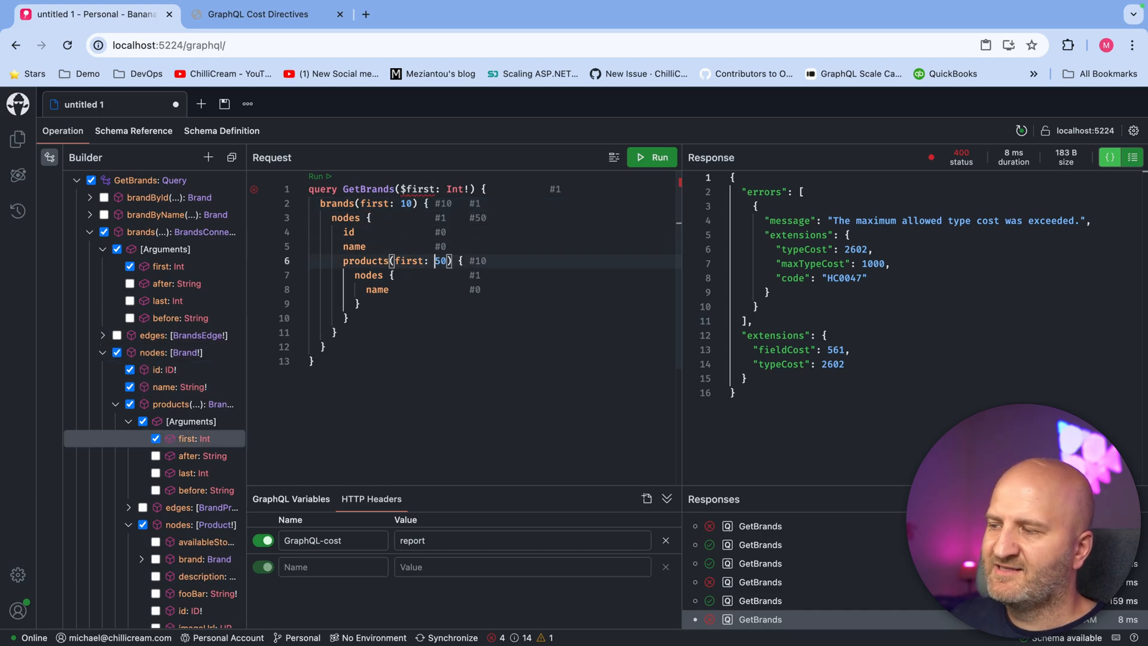
{"action": "type", "text": "10"}
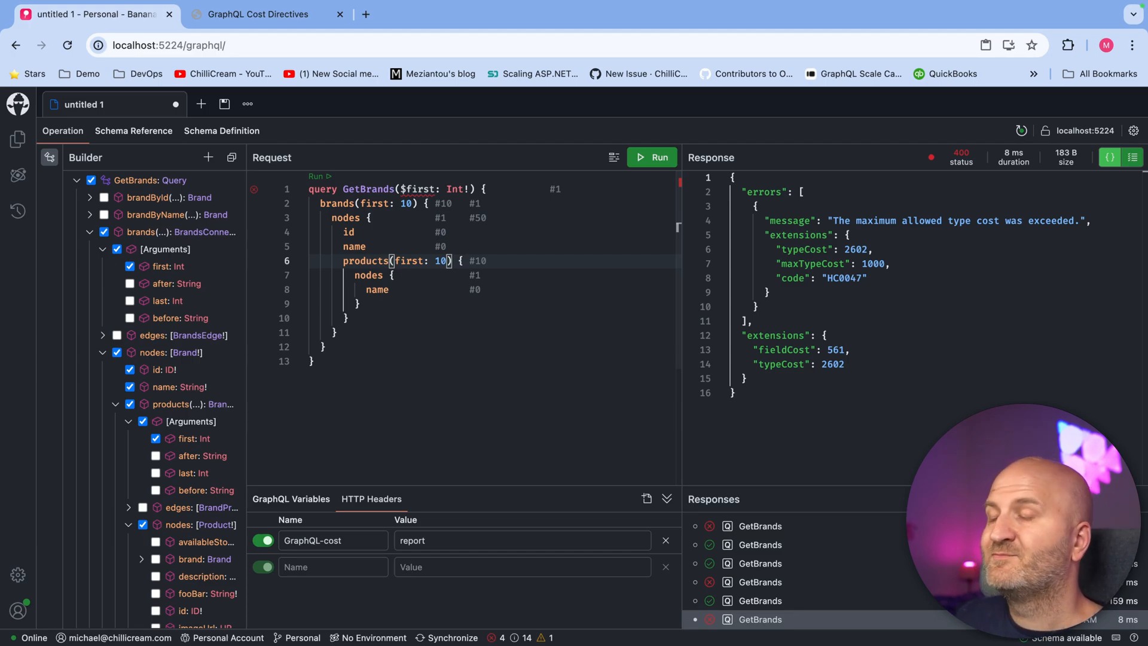
{"action": "mouse_move", "coordinate": [333, 166]}
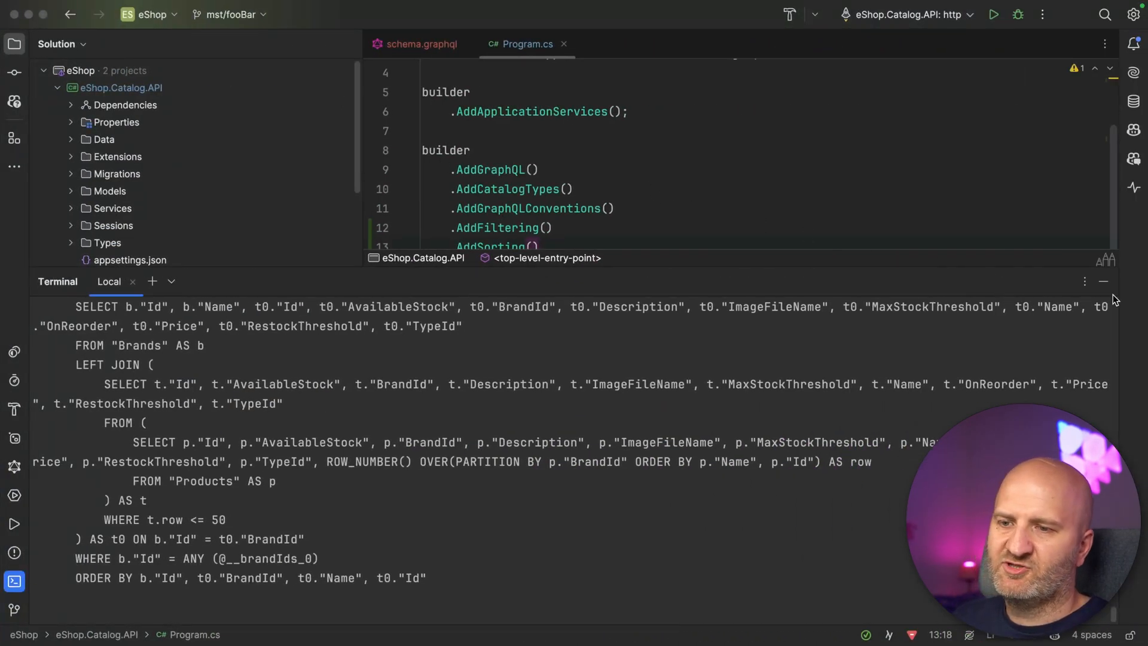
Append .ModifyCostOptions(o => o. after AddFiltering() in Program.cs.
{"action": "type", "text": "Mo"}
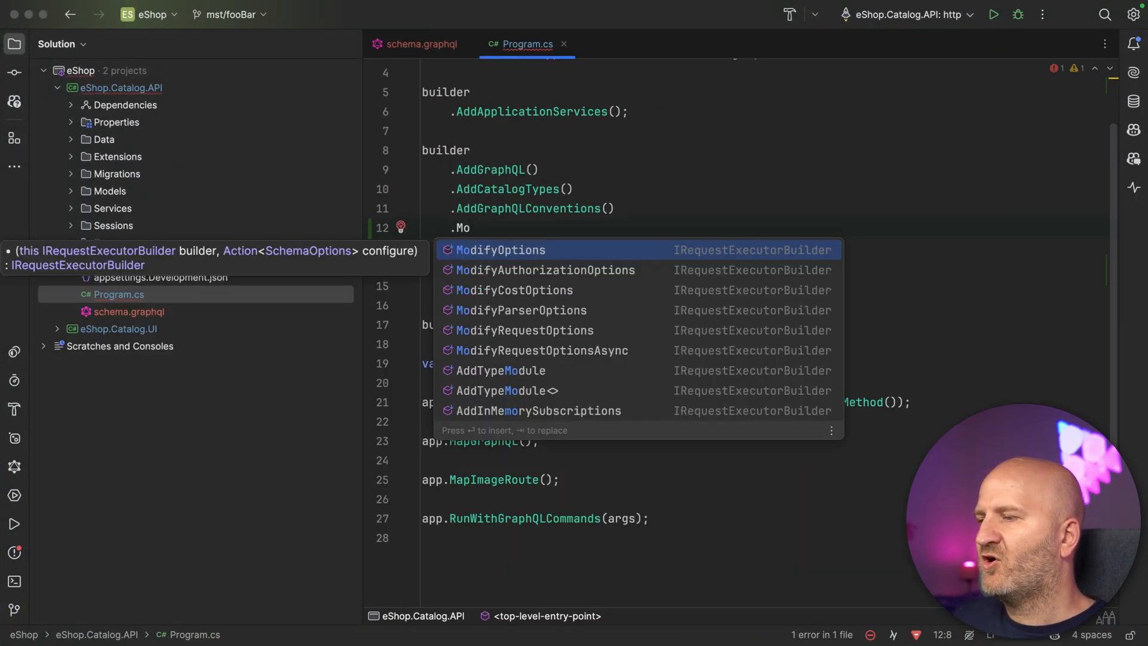
{"action": "type", "text": "ModifyCostOptions(o => o."}
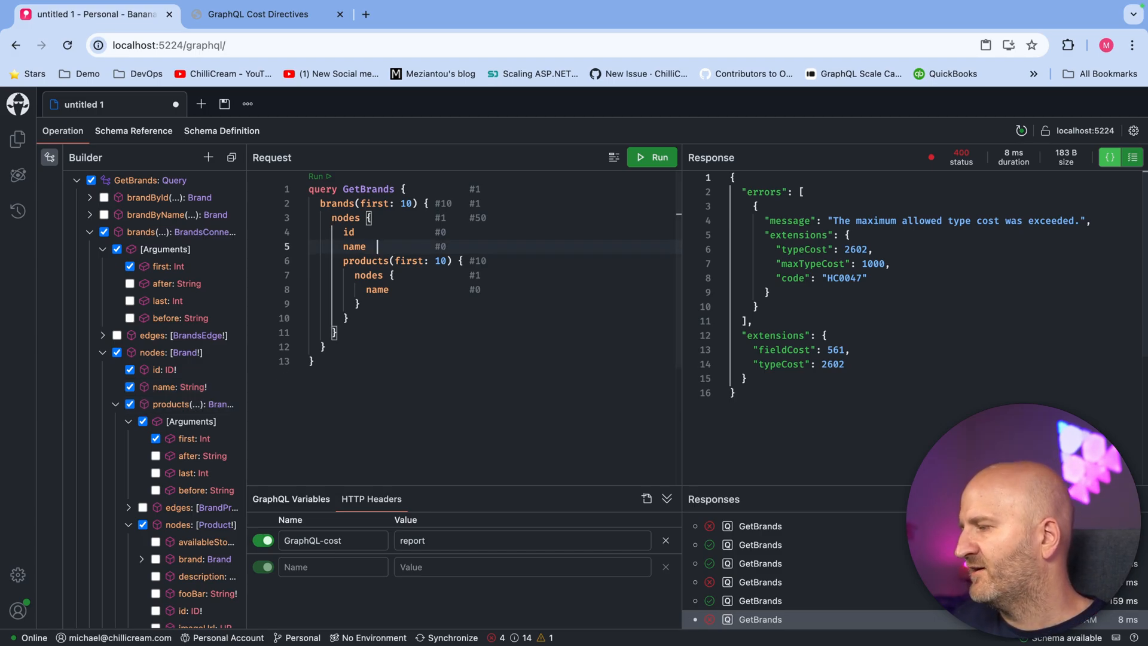
Select every Product scalar field, availableStock through restockThreshold, under products > nodes.
{"action": "scroll", "scroll_direction": "down", "scroll_amount": 3}
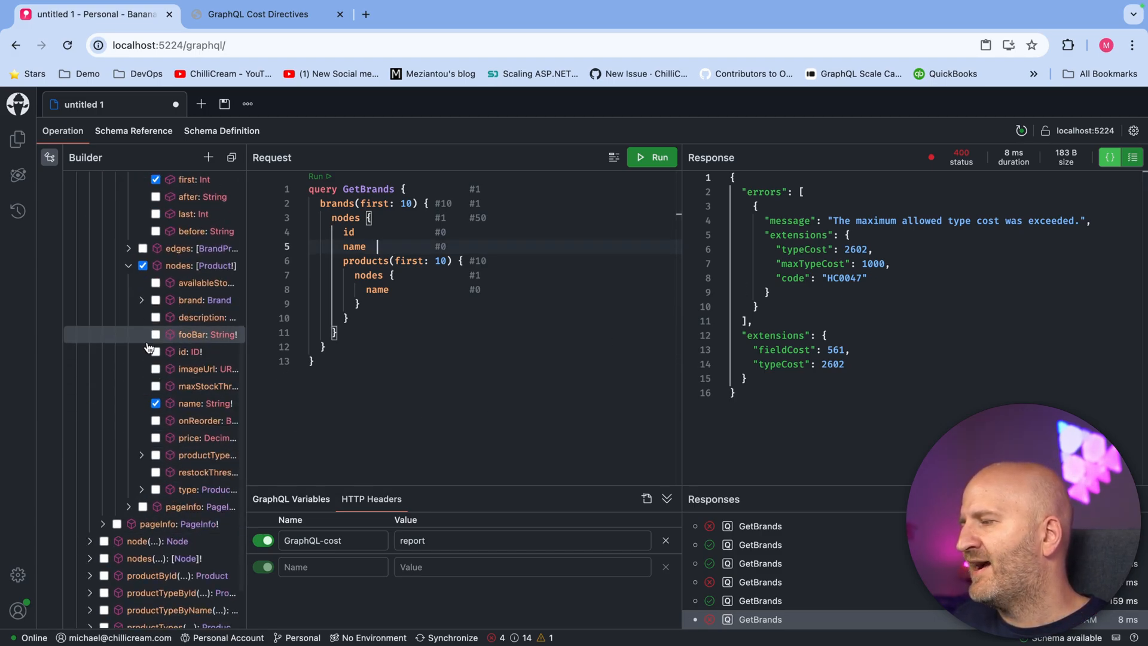
{"action": "mouse_move", "coordinate": [169, 300]}
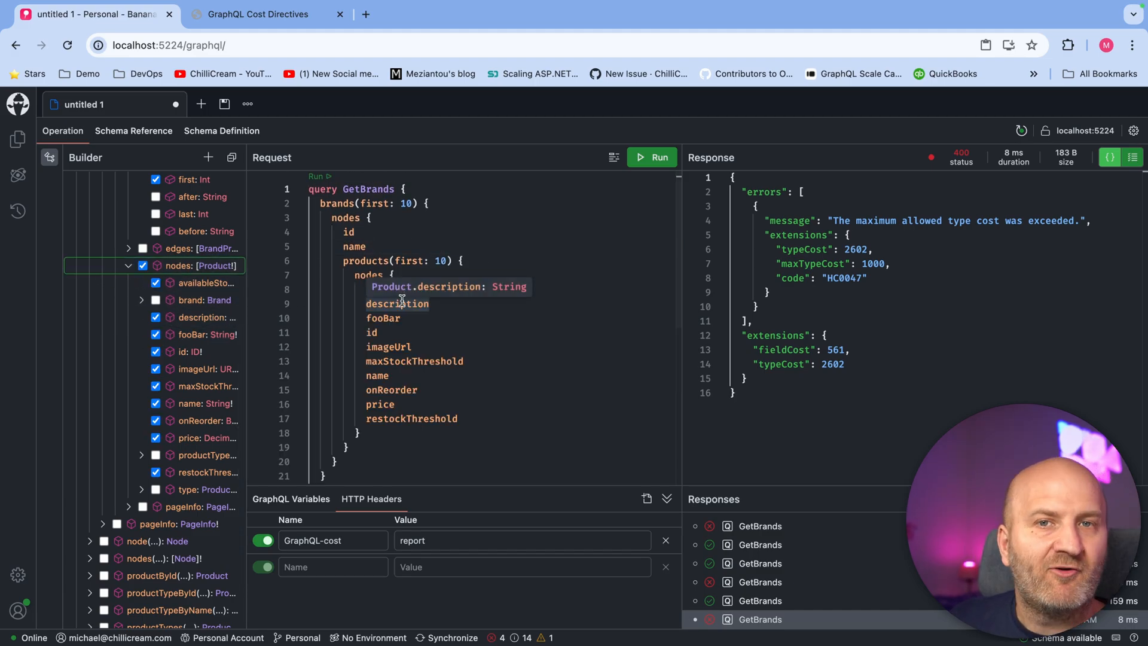
{"action": "mouse_move", "coordinate": [699, 146]}
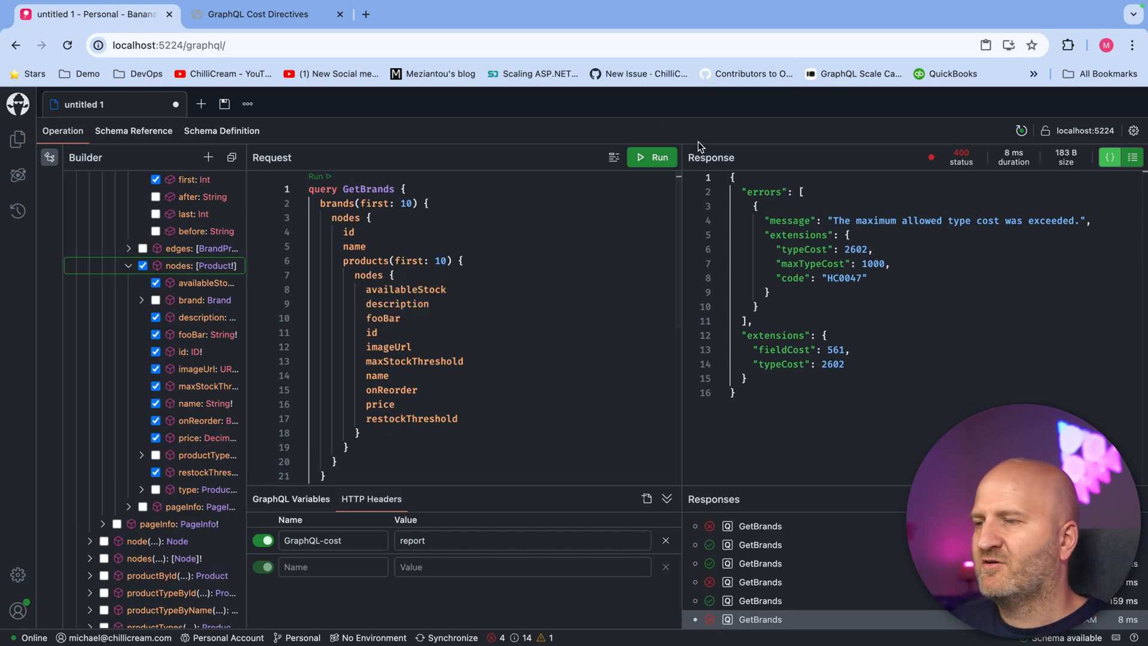
{"action": "left_click", "coordinate": [652, 158]}
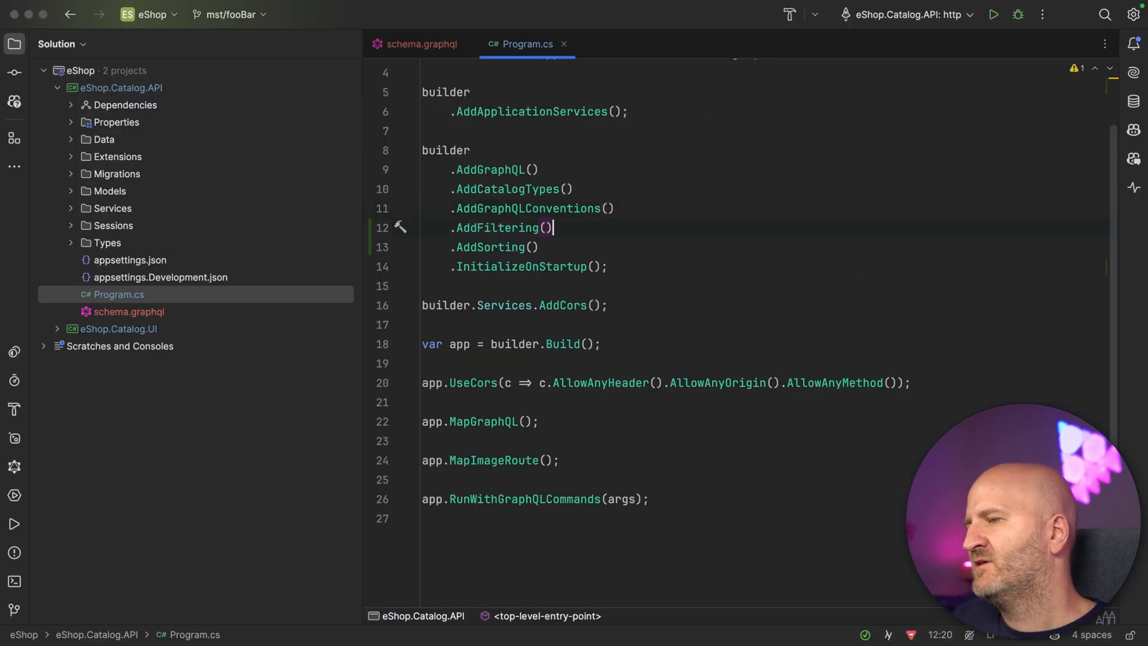
Add .SetPagingOptions(new PagingOptions { MaxPageSize = int.MaxValue }) to the server setup.
{"action": "type", "text": ".SetPagingOptions("}
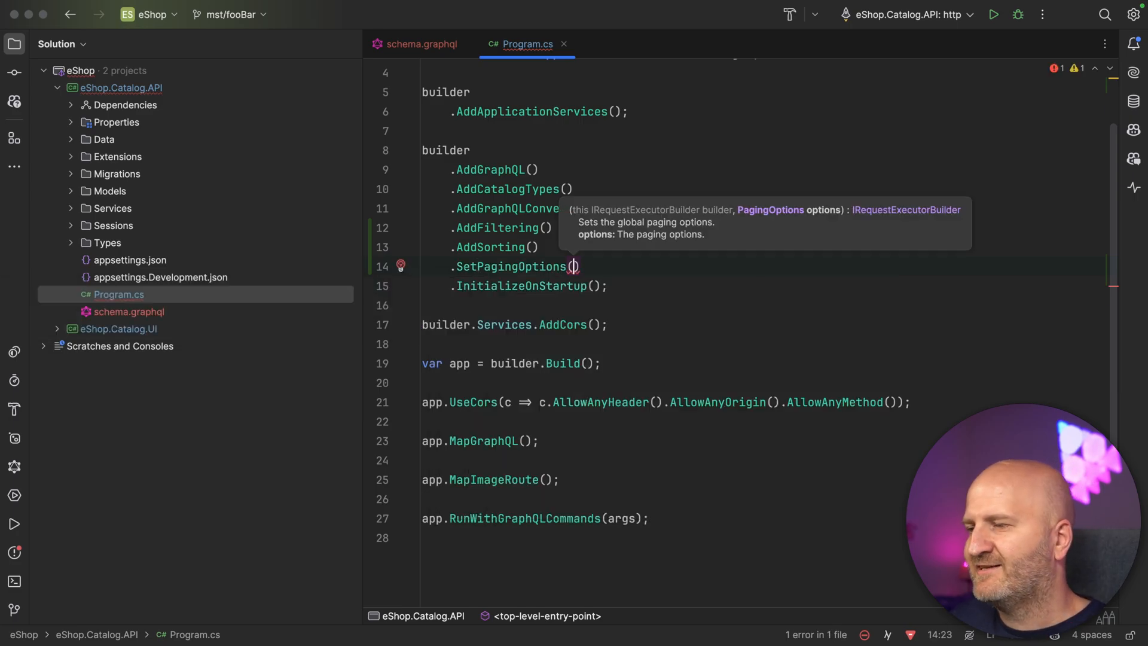
{"action": "type", "text": "new PagingOptions()"}
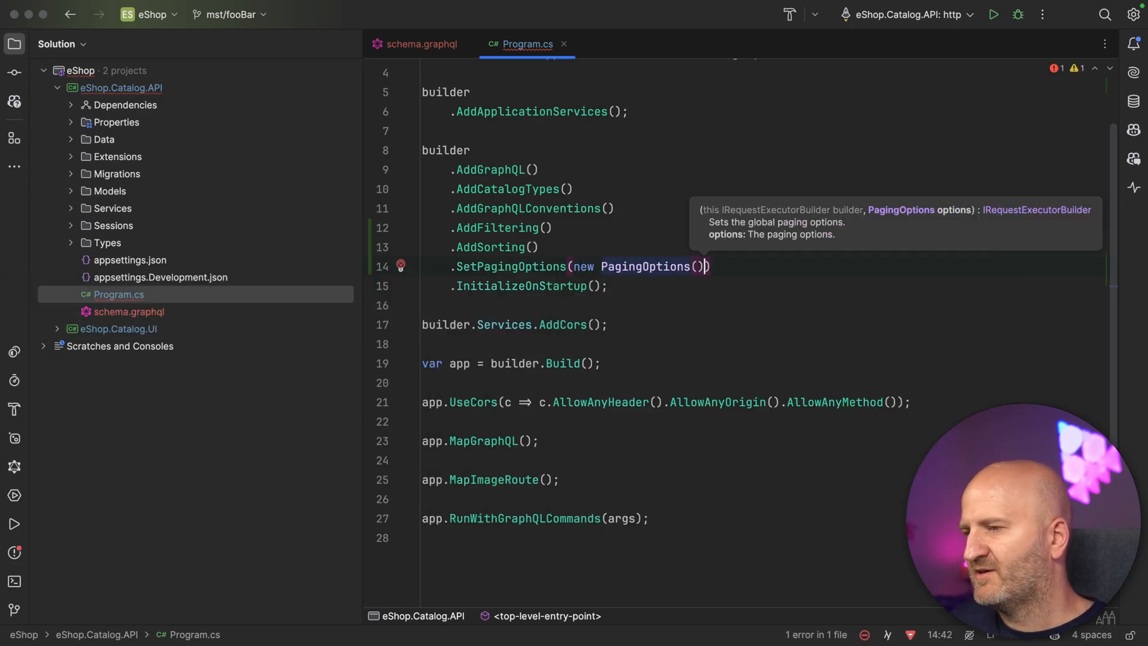
{"action": "type", "text": "{ DefaultPageSize = 10, MaxPageSize = 50 }"}
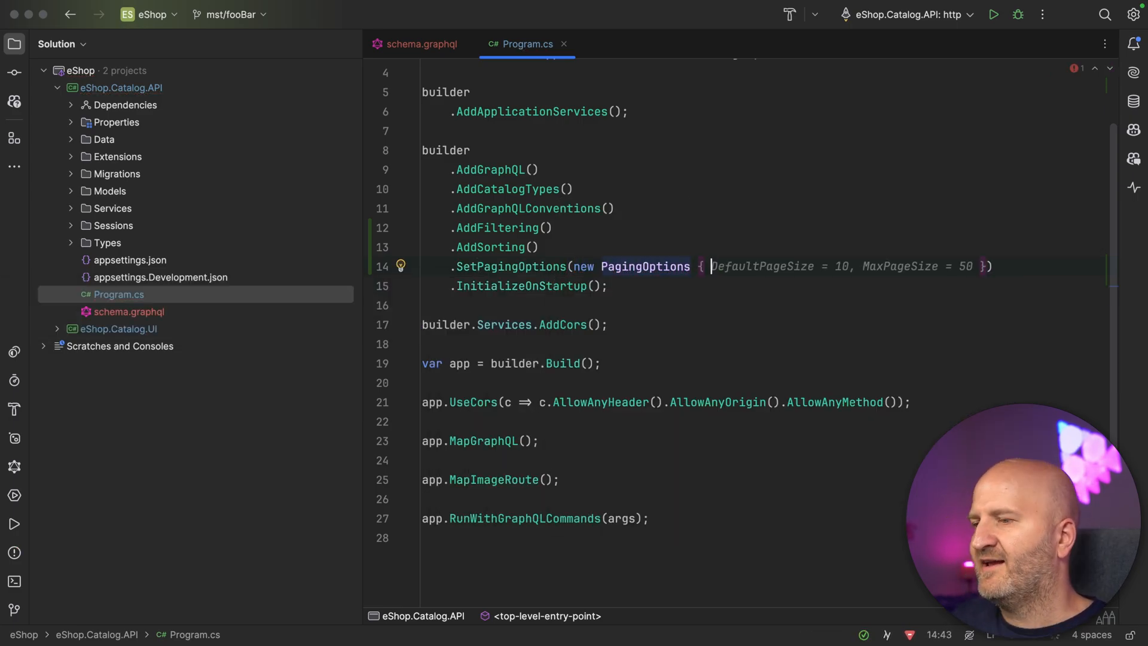
{"action": "type", "text": "Max"}
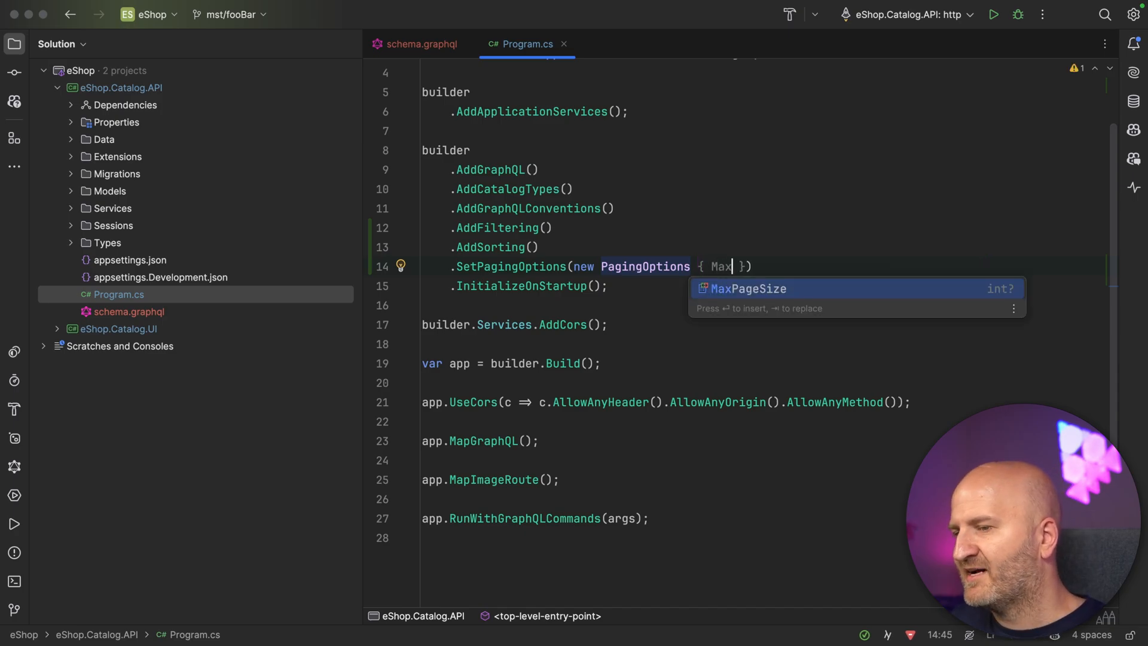
{"action": "type", "text": "PageSize = int."}
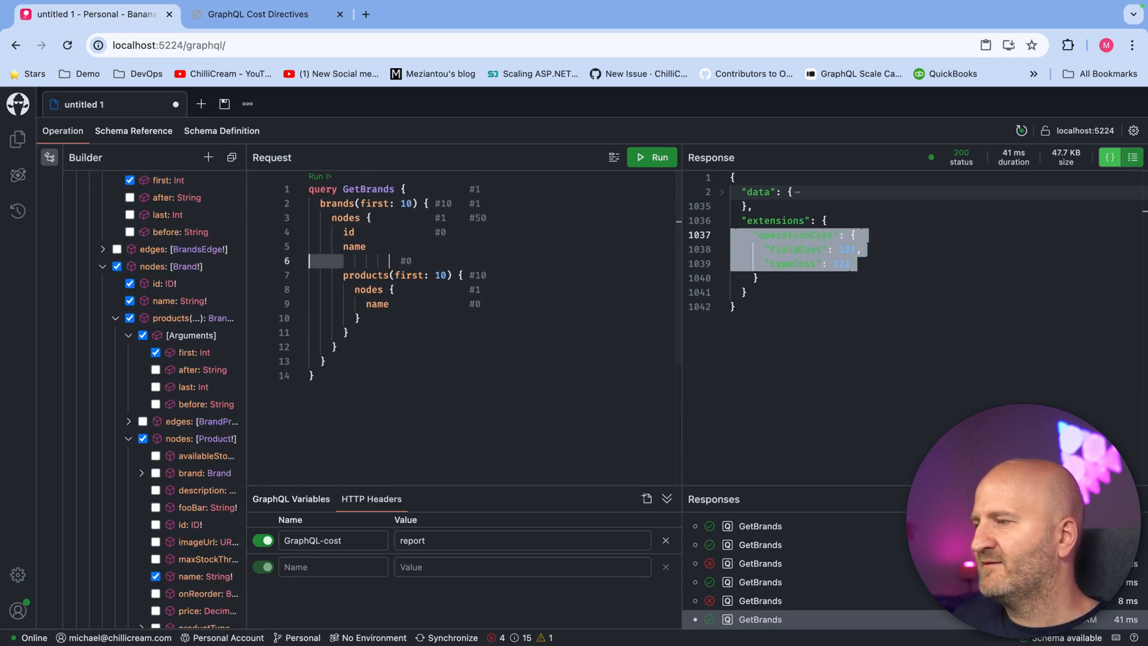
Rerun GetBrands with products(first: 50) and select the enormous fieldCost value in the error response.
{"action": "left_click", "coordinate": [652, 158]}
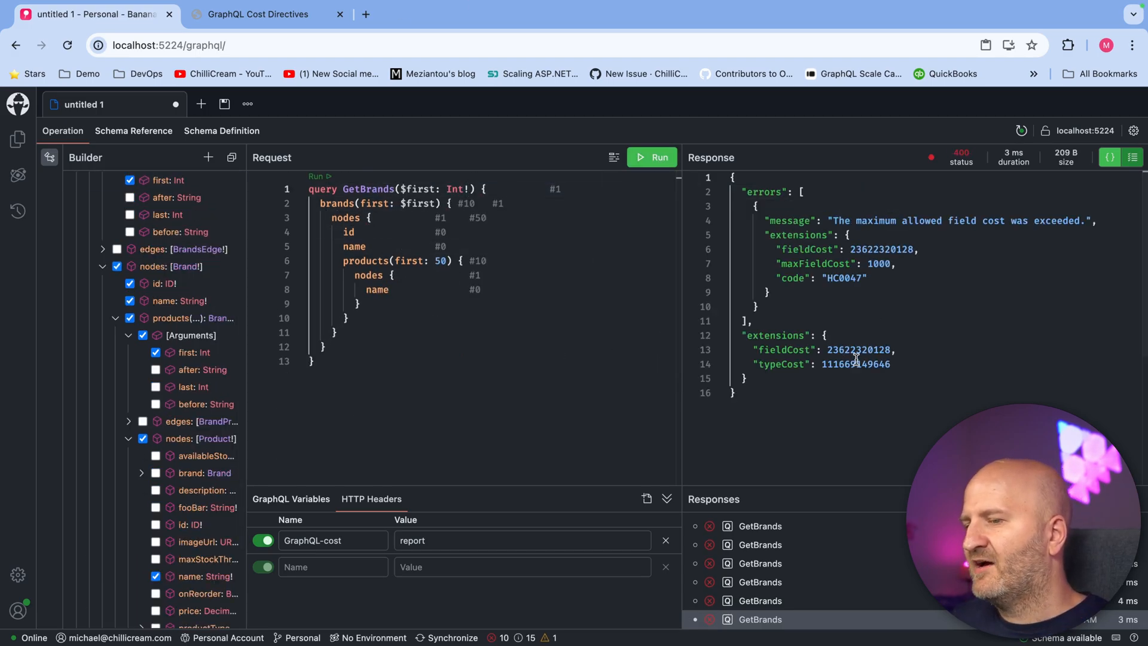
{"action": "double_click", "coordinate": [856, 363]}
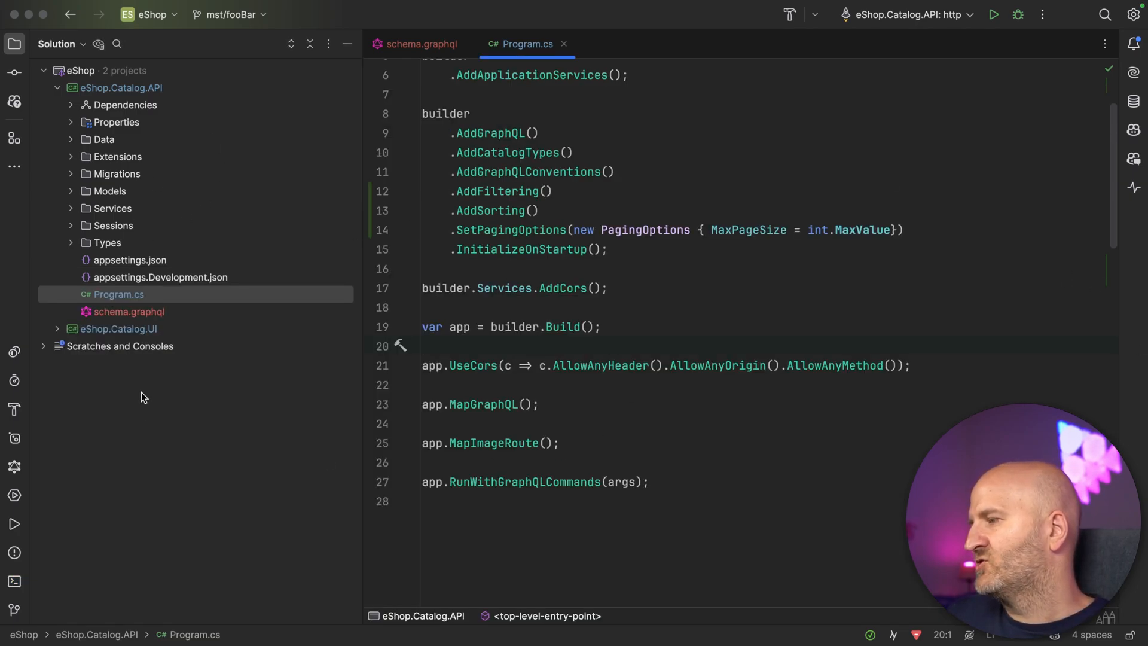
In ProductQueries.cs under Types, add [Cost(199999.55)] above [UsePaging] on GetProductsAsync.
{"action": "left_click", "coordinate": [110, 190]}
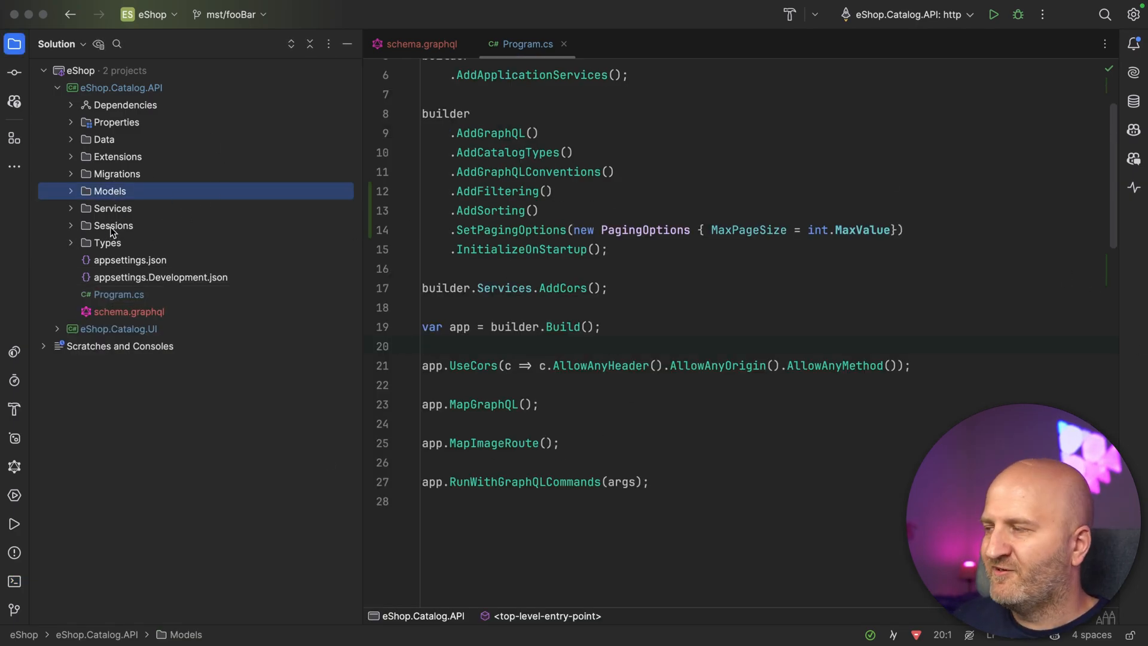
{"action": "left_click", "coordinate": [107, 242]}
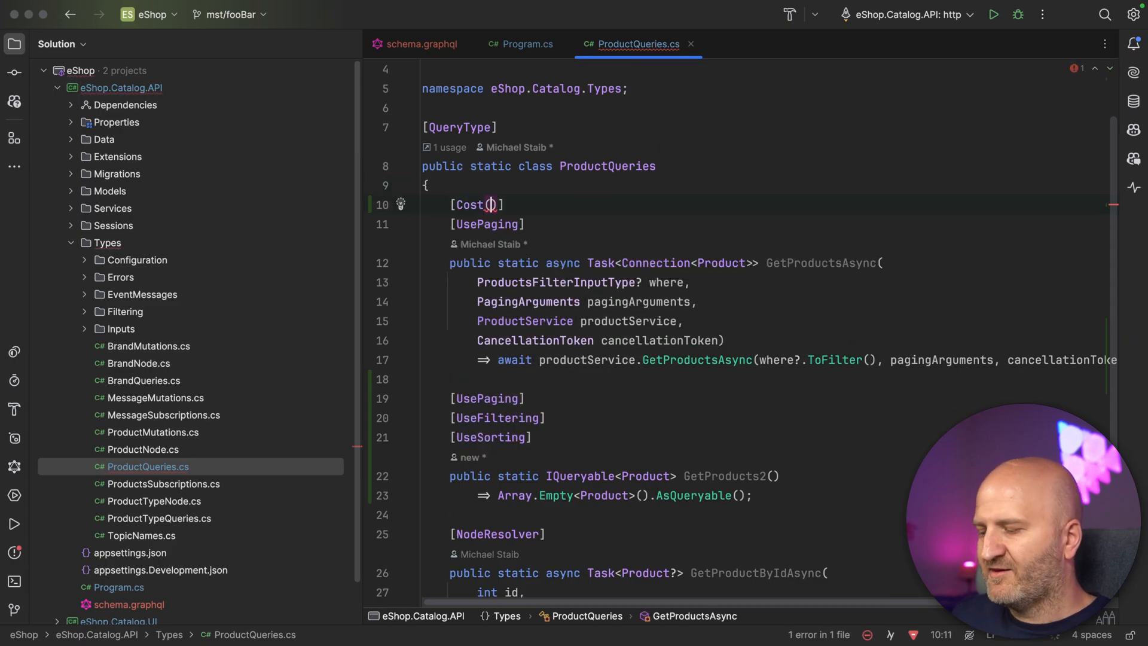
{"action": "type", "text": "199999"}
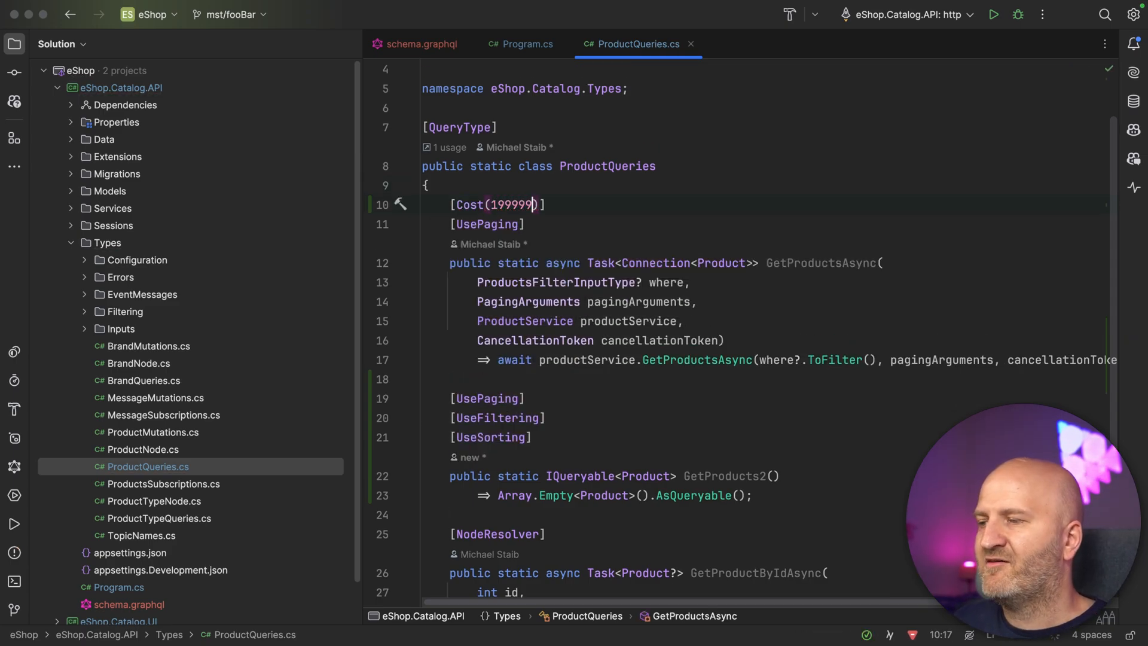
{"action": "type", "text": ".55"}
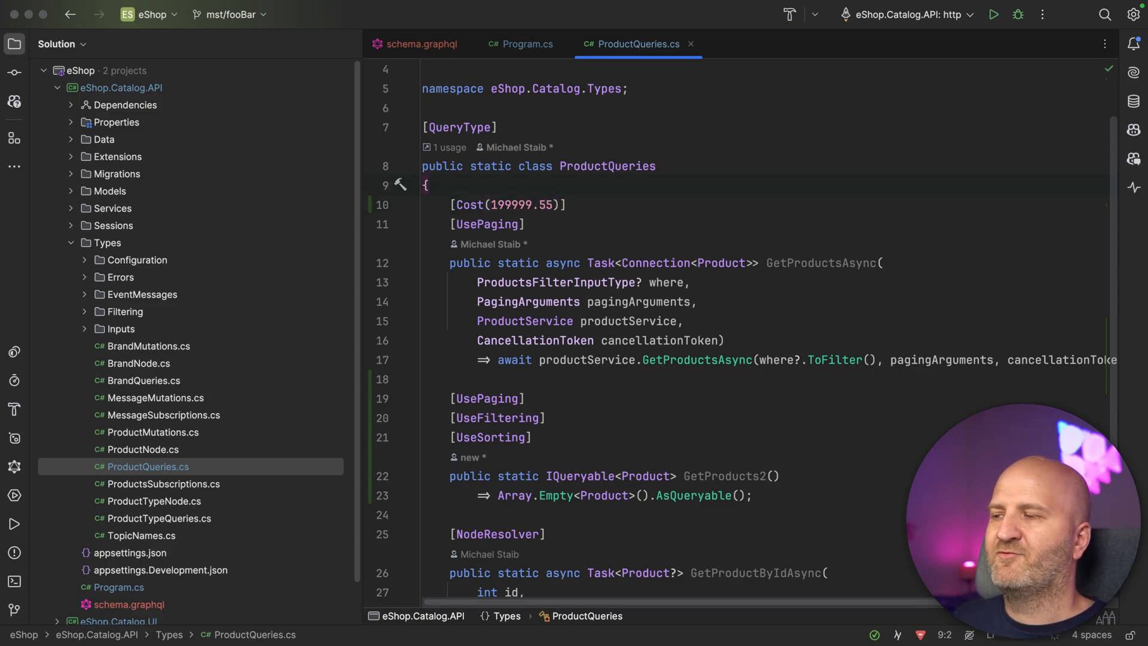